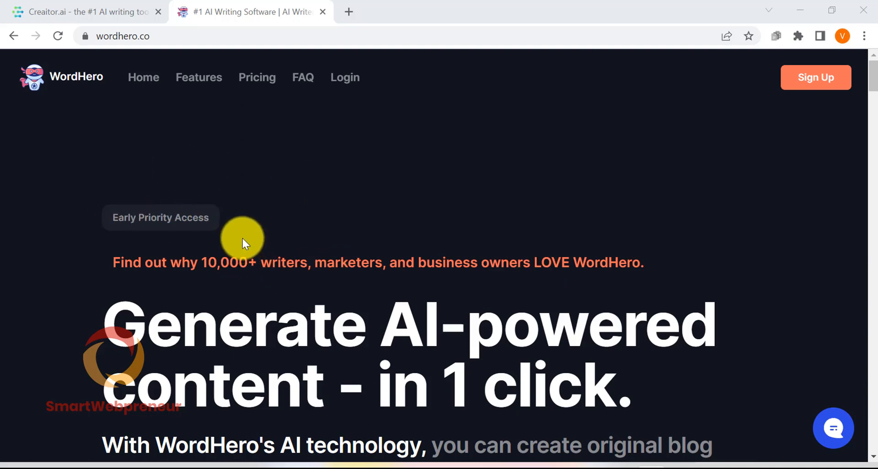
mouse_move(274, 229)
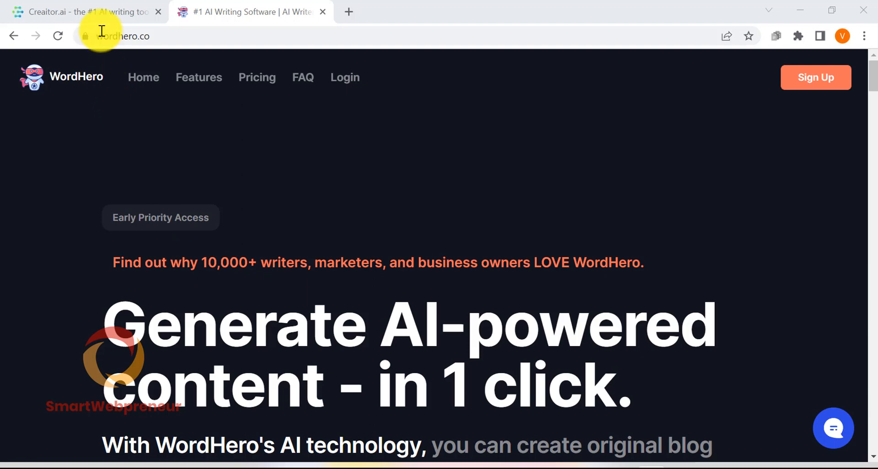
mouse_move(100, 11)
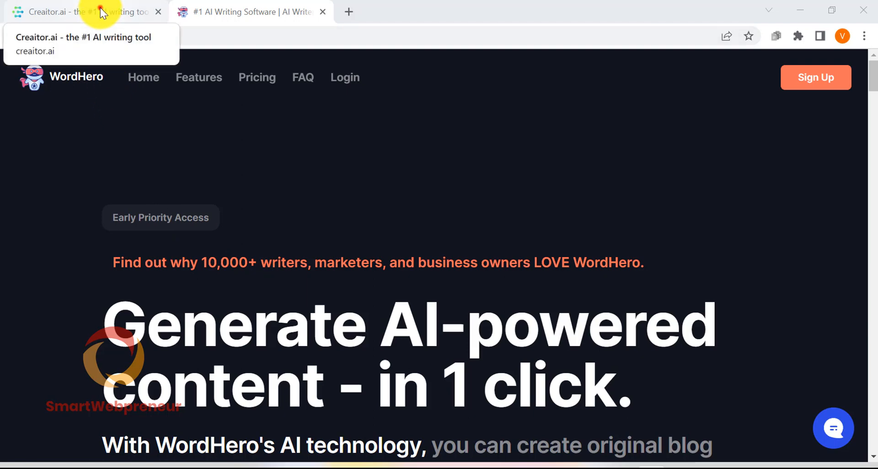
Glance at the Creaitor.ai page, then scroll down the WordHero deal page toward its details.
left_click(84, 12)
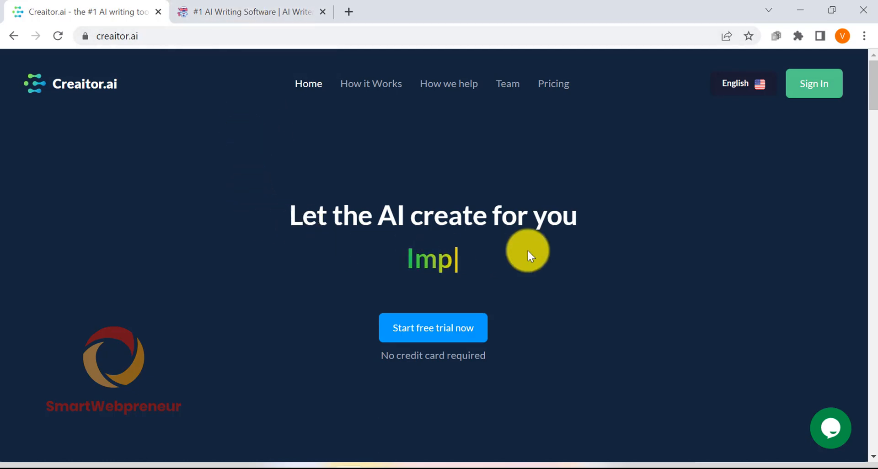
scroll("down", 3)
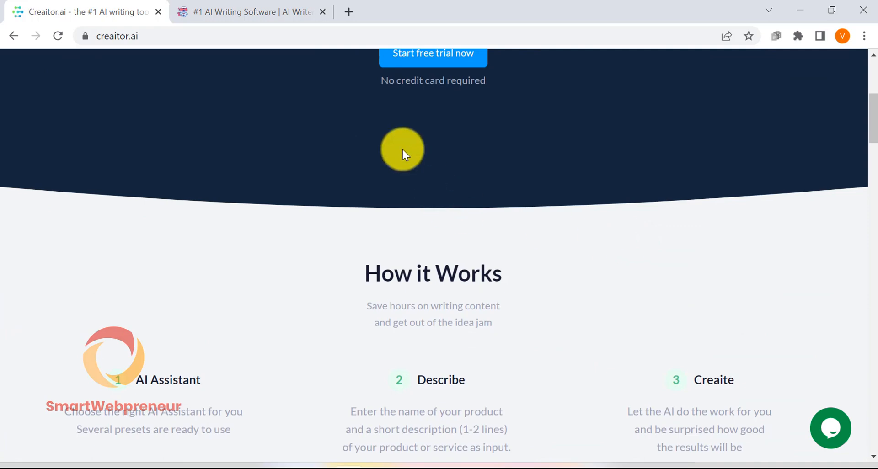
left_click(249, 12)
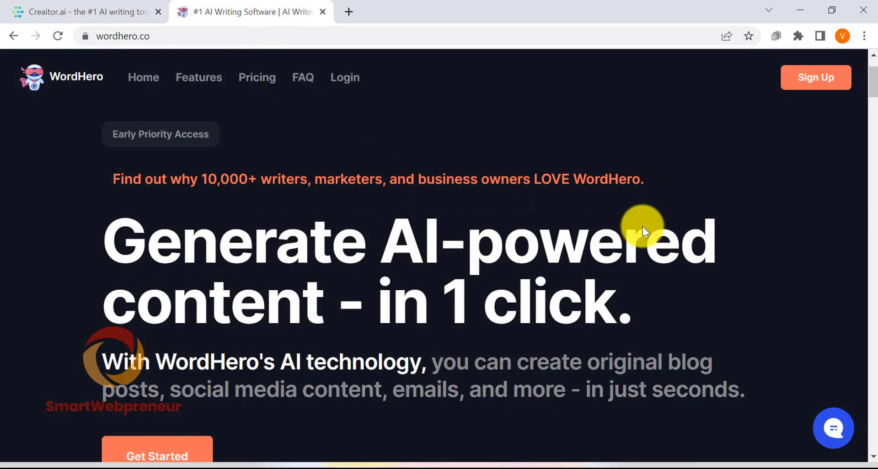
scroll("down", 3)
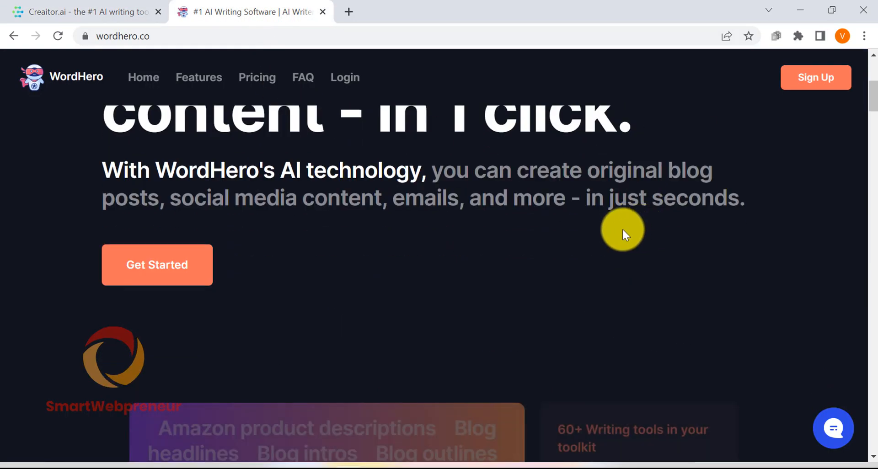
scroll("down", 3)
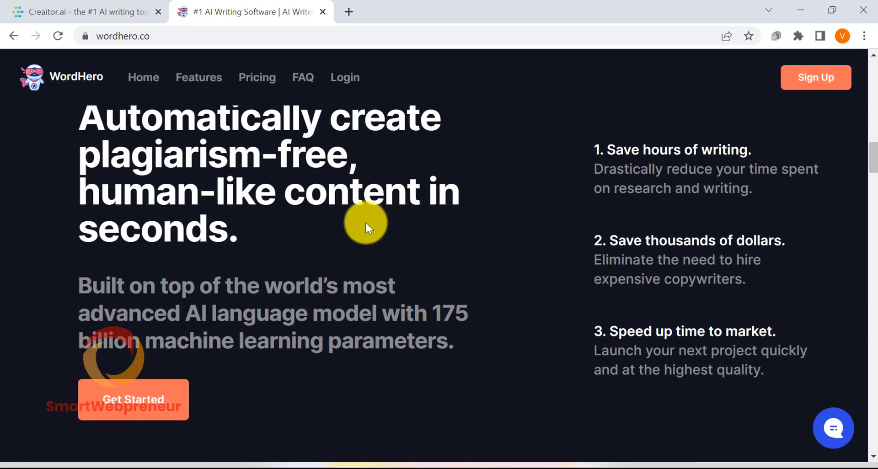
scroll("down", 3)
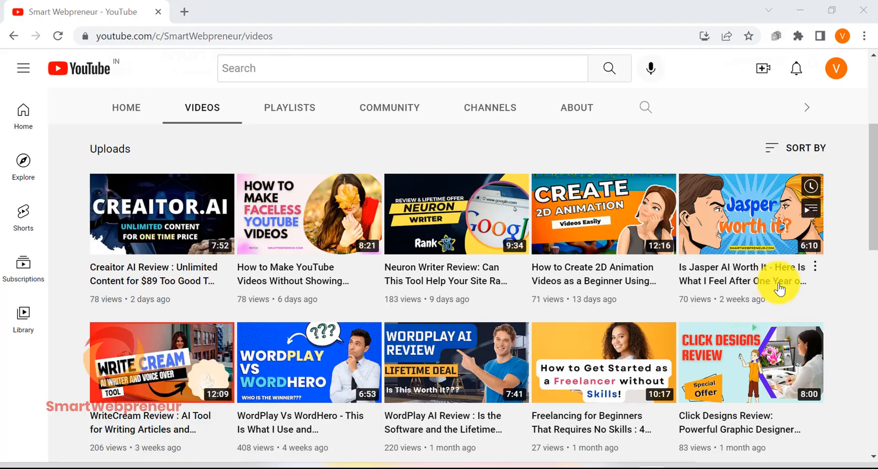
mouse_move(561, 320)
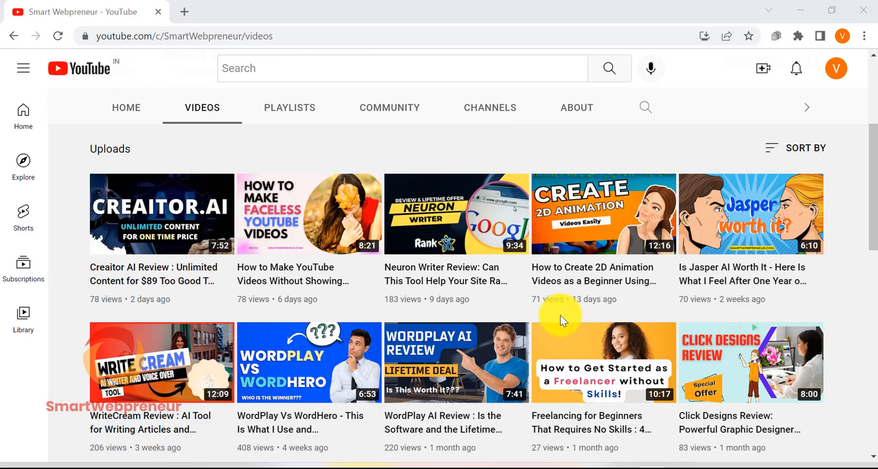
scroll("down", 3)
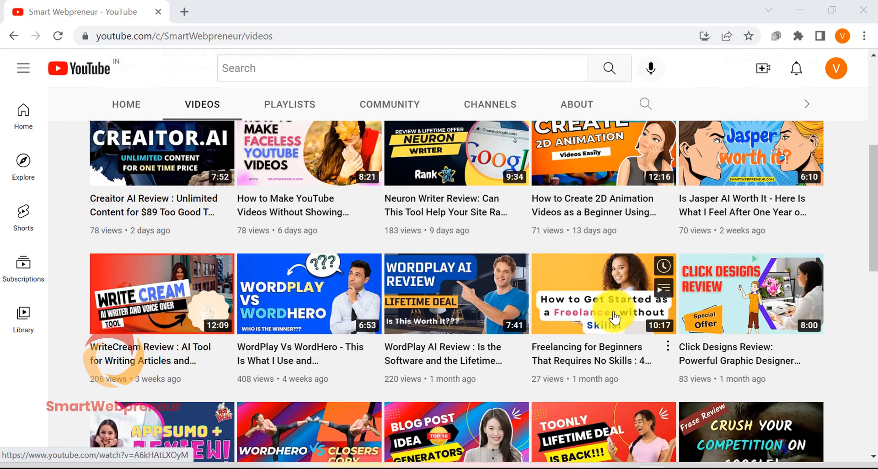
scroll("down", 3)
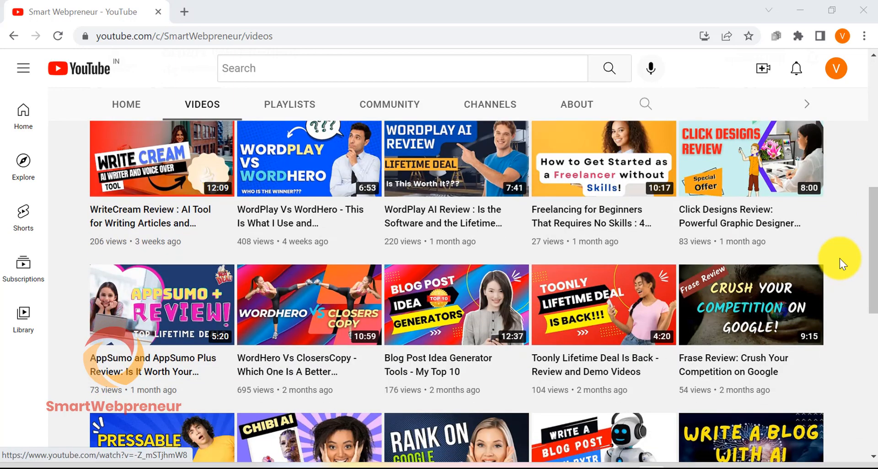
scroll("down", 3)
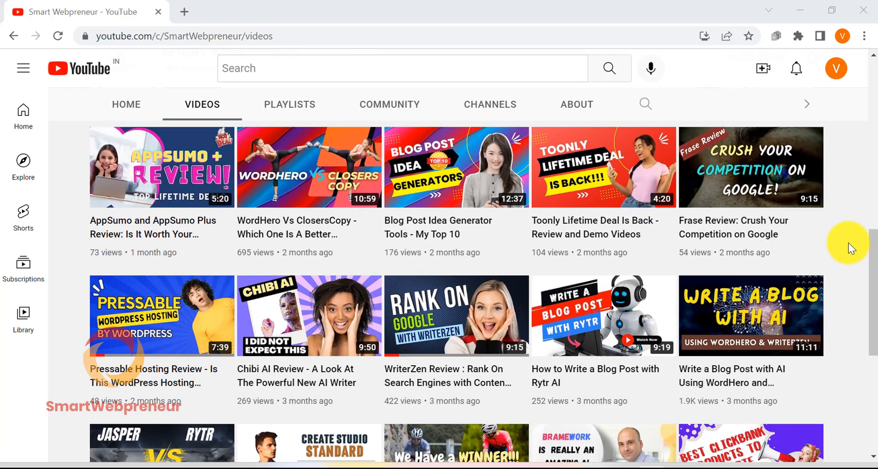
scroll("down", 3)
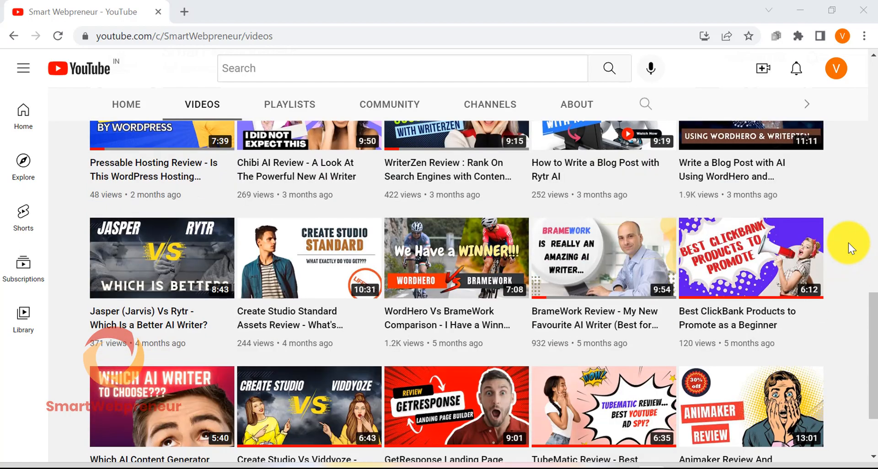
scroll("down", 3)
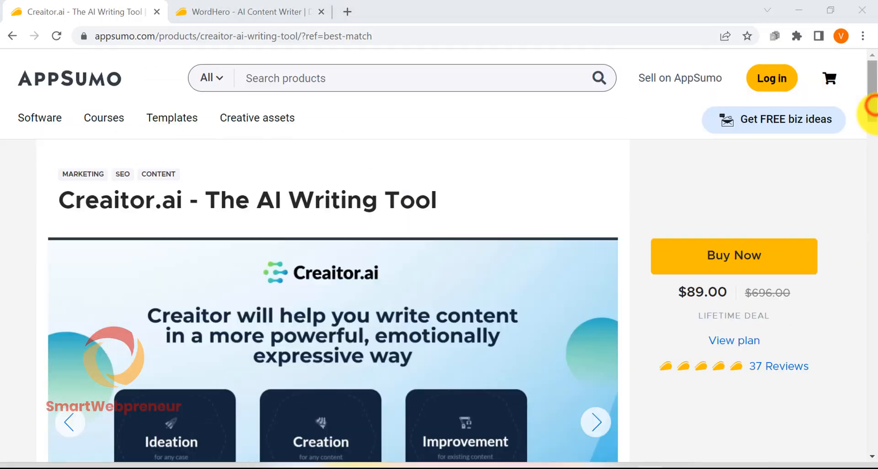
scroll("down", 3)
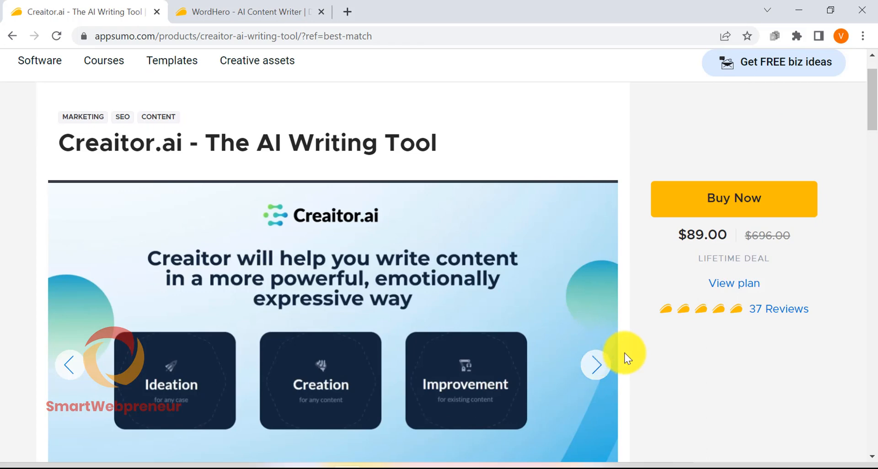
mouse_move(595, 365)
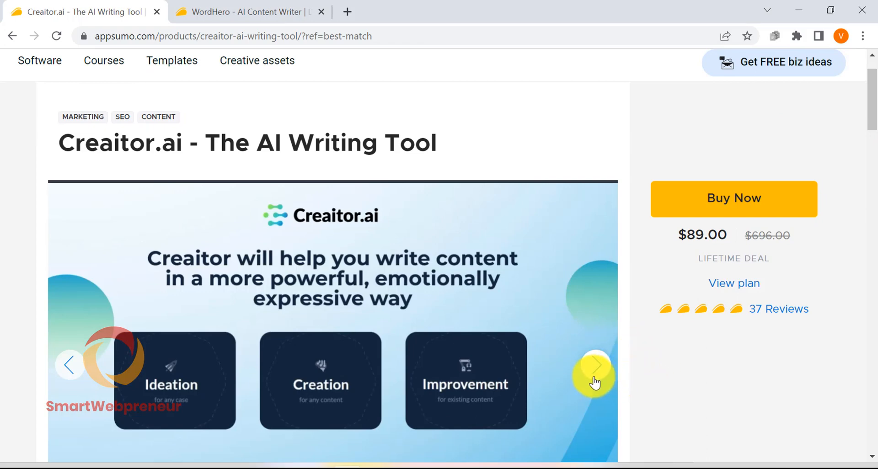
mouse_move(510, 385)
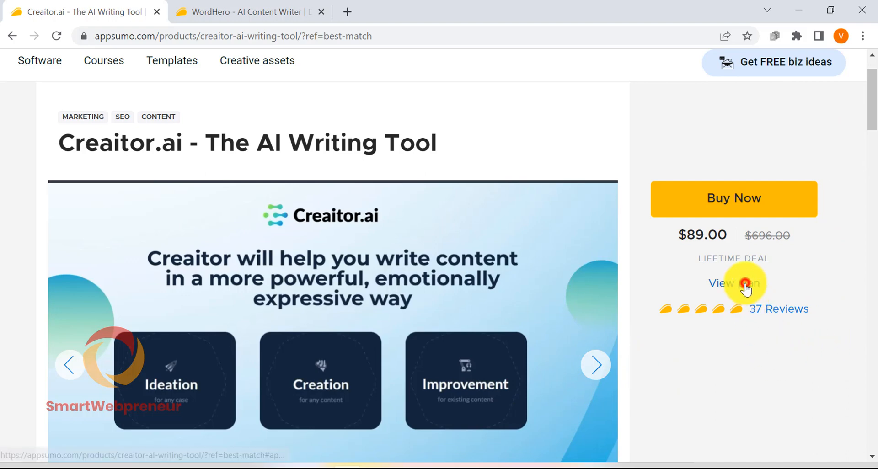
Jump to the Creaitor.ai Plans and Features list and scroll through the $89 plan's inclusions.
left_click(734, 283)
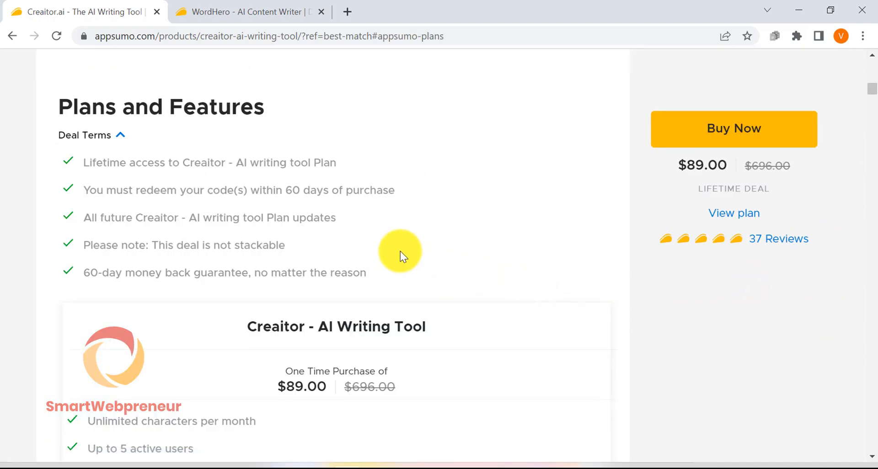
scroll("down", 3)
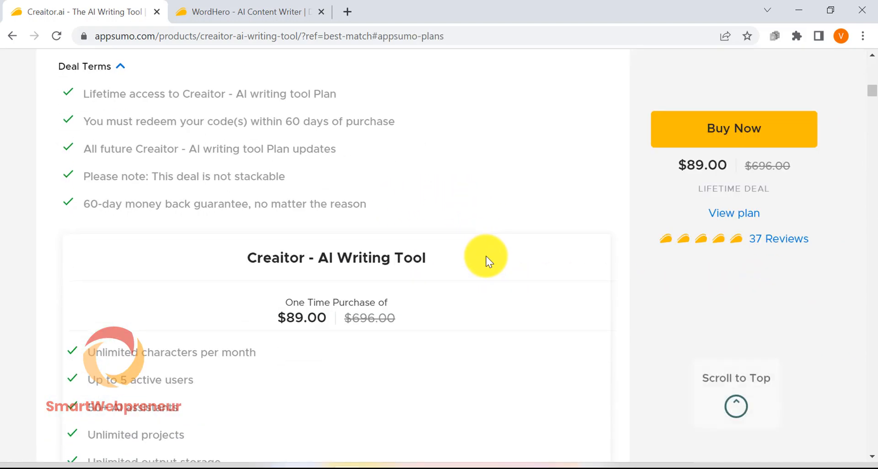
scroll("down", 3)
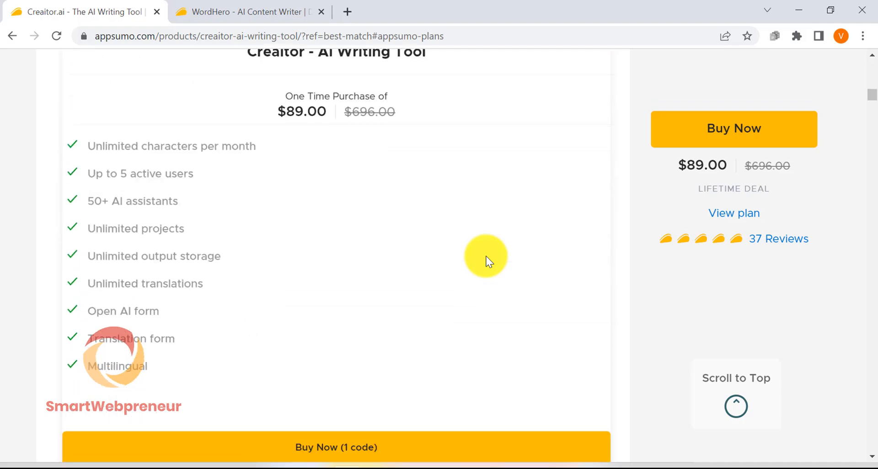
scroll("up", 3)
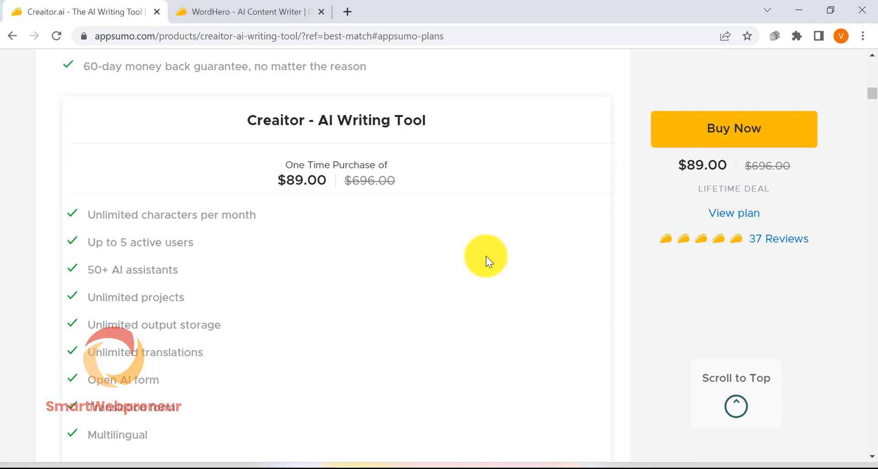
mouse_move(246, 11)
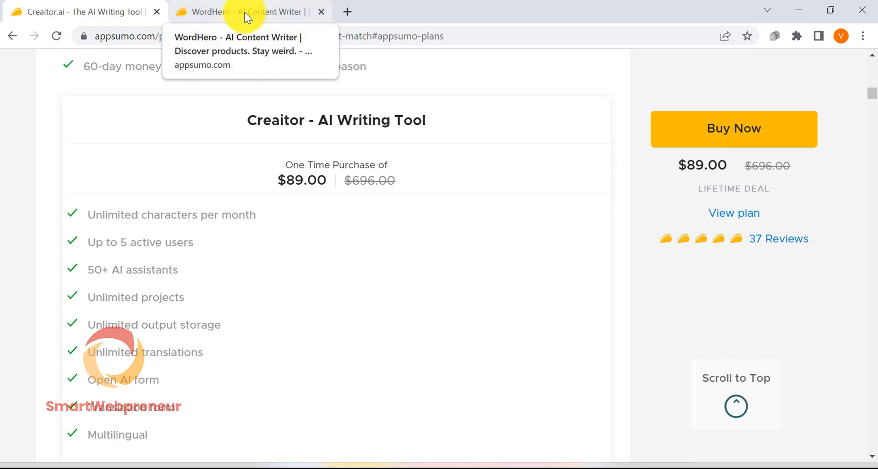
View the WordHero deal's Plans and Features list, then switch back to the Creaitor.ai deal page.
left_click(249, 11)
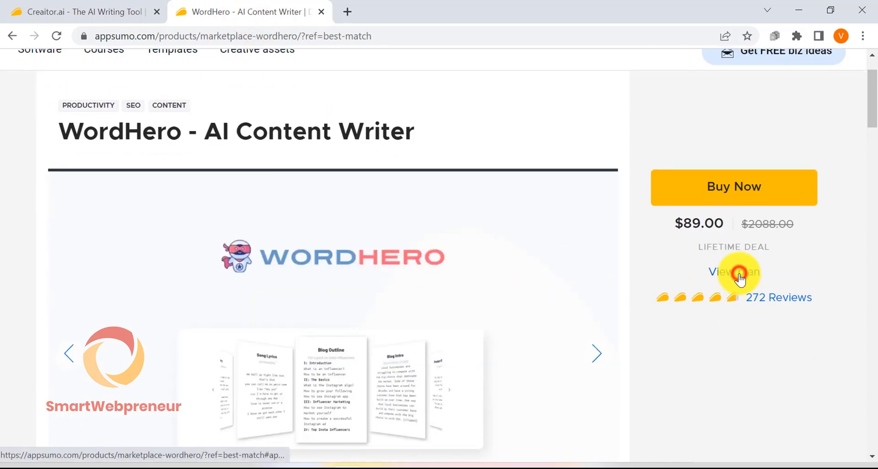
left_click(733, 272)
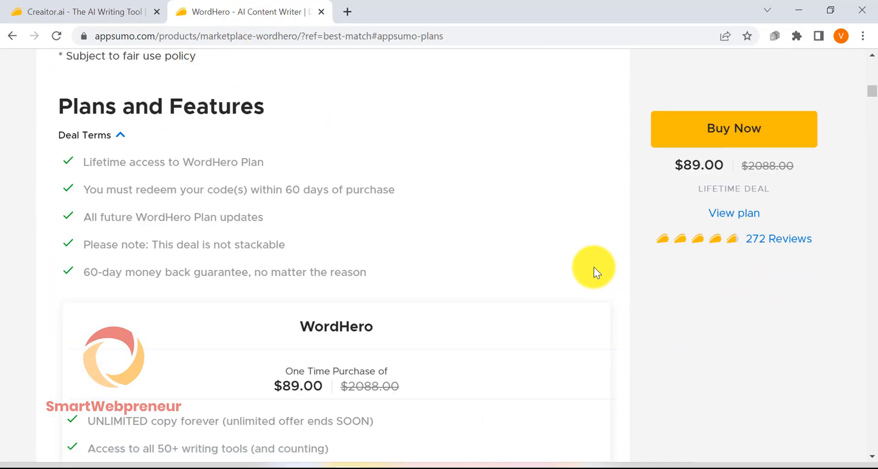
scroll("down", 3)
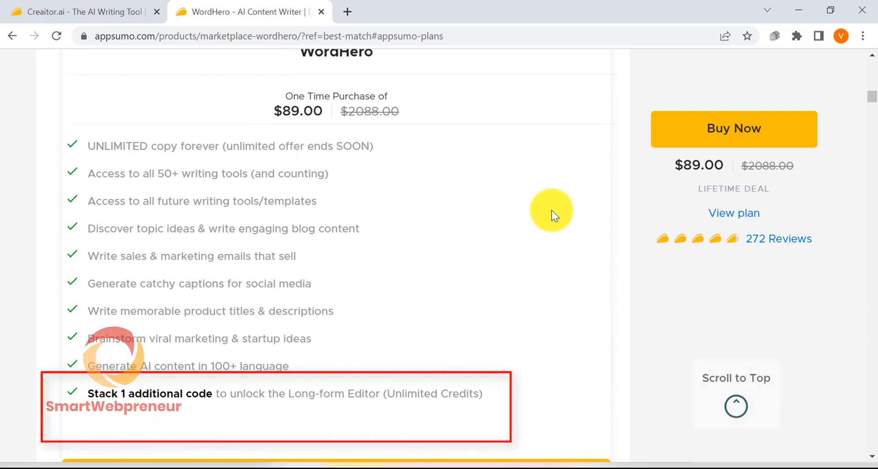
mouse_move(643, 191)
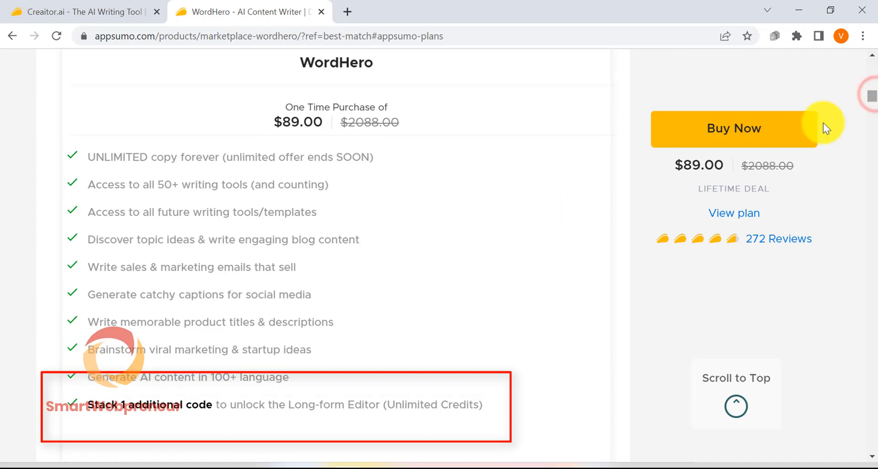
mouse_move(464, 260)
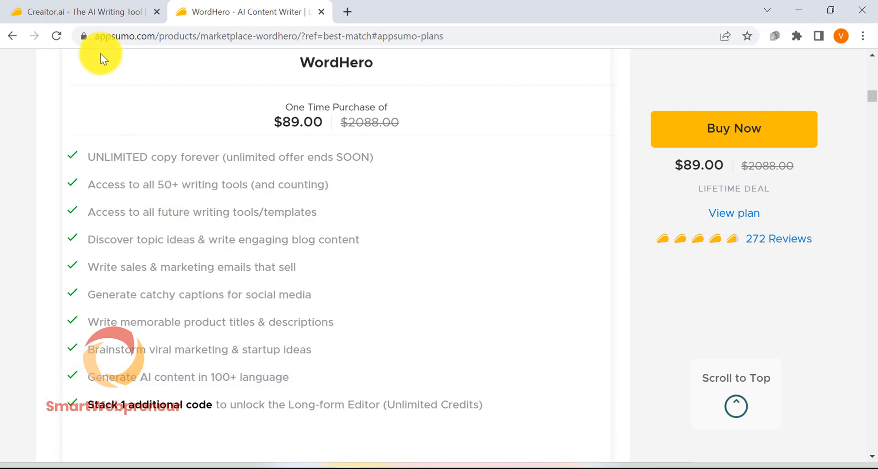
left_click(79, 11)
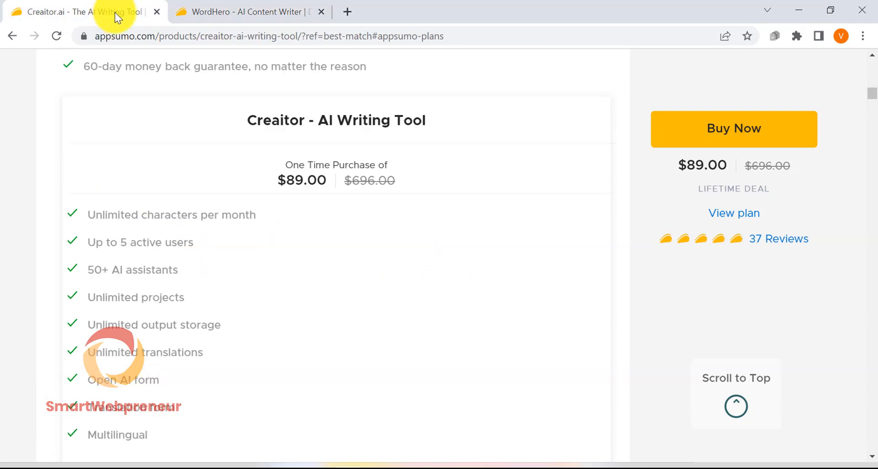
left_click(248, 11)
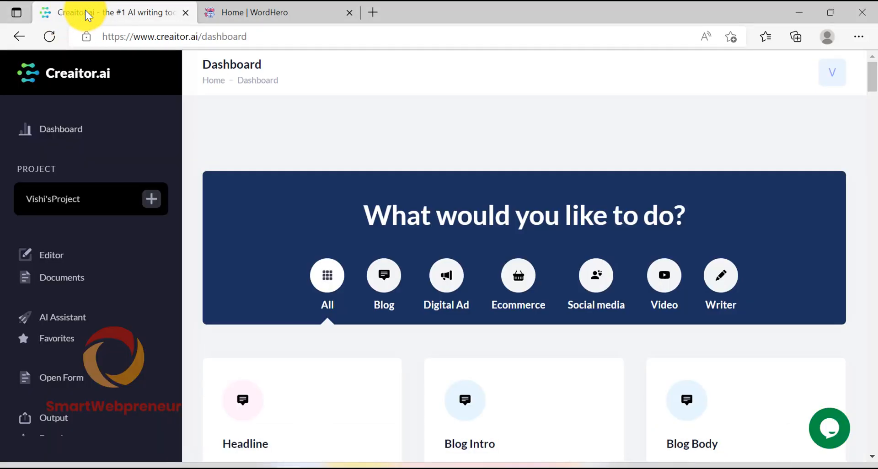
mouse_move(210, 120)
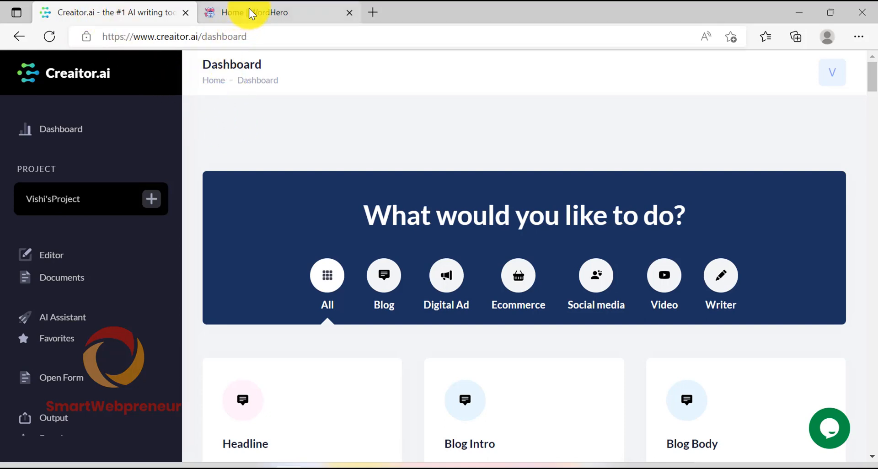
Scroll WordHero's Home page down through the writing-tool cards past the Startup Ideas tools.
left_click(263, 12)
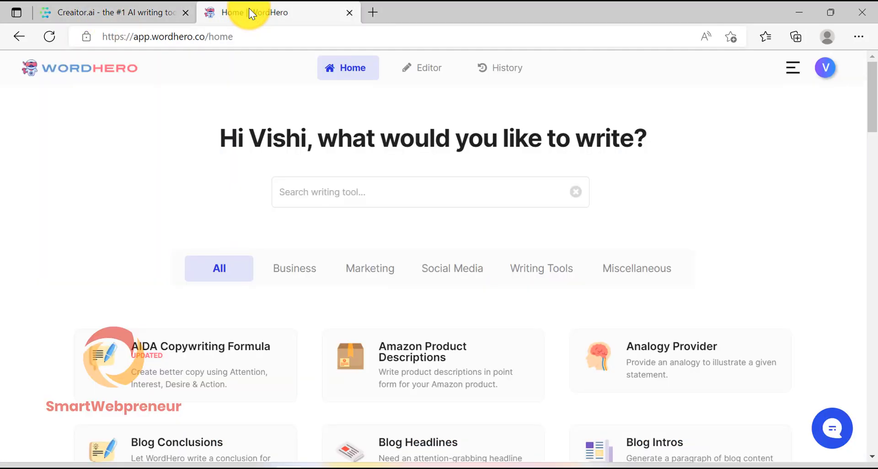
mouse_move(497, 219)
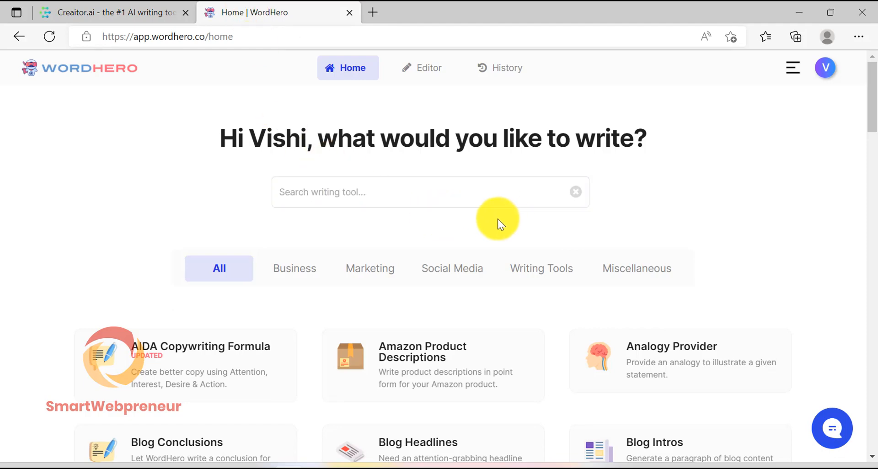
scroll("down", 3)
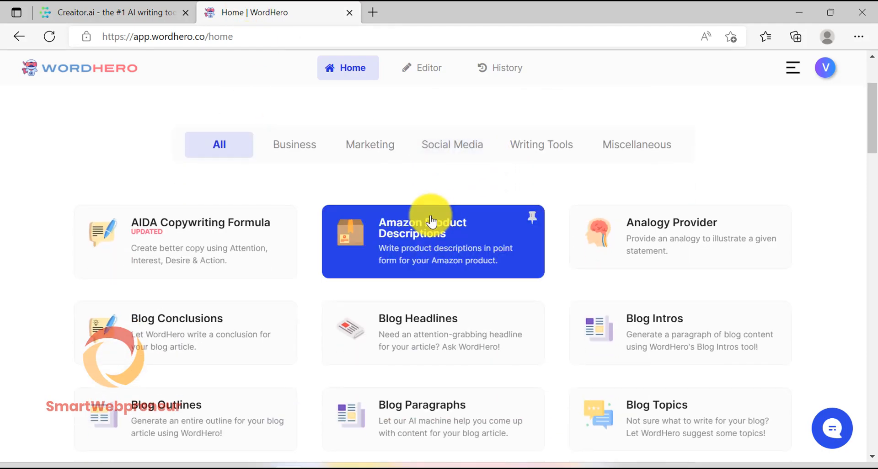
scroll("down", 3)
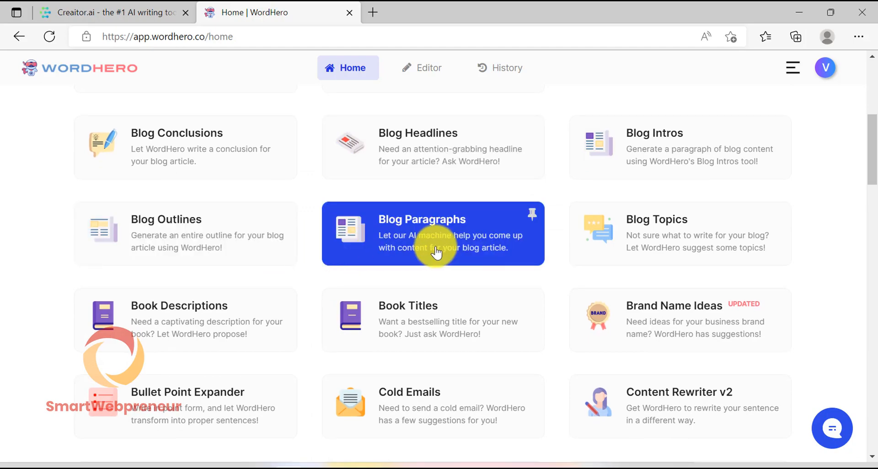
scroll("down", 3)
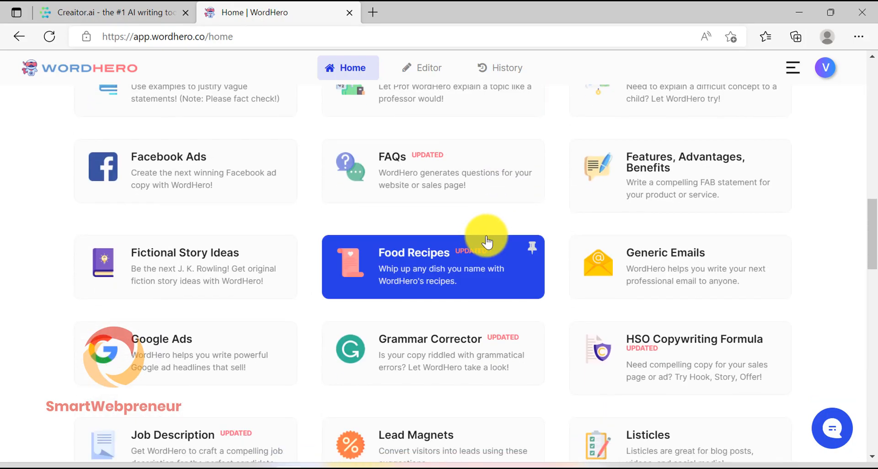
scroll("down", 3)
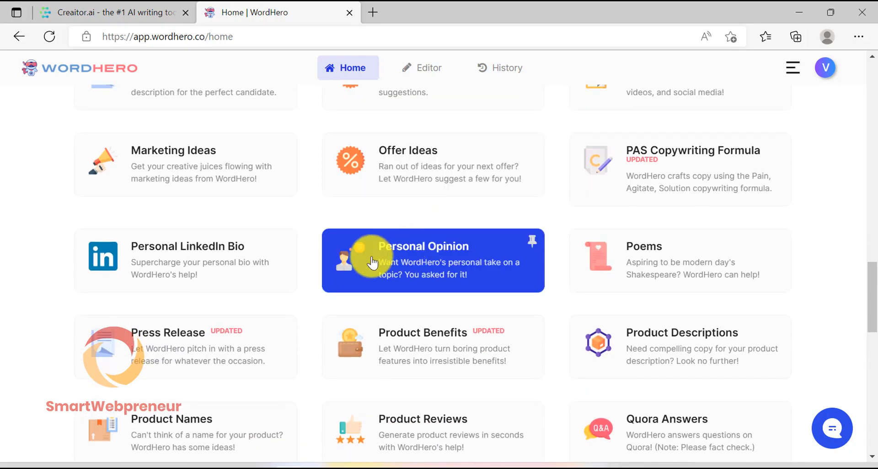
scroll("down", 3)
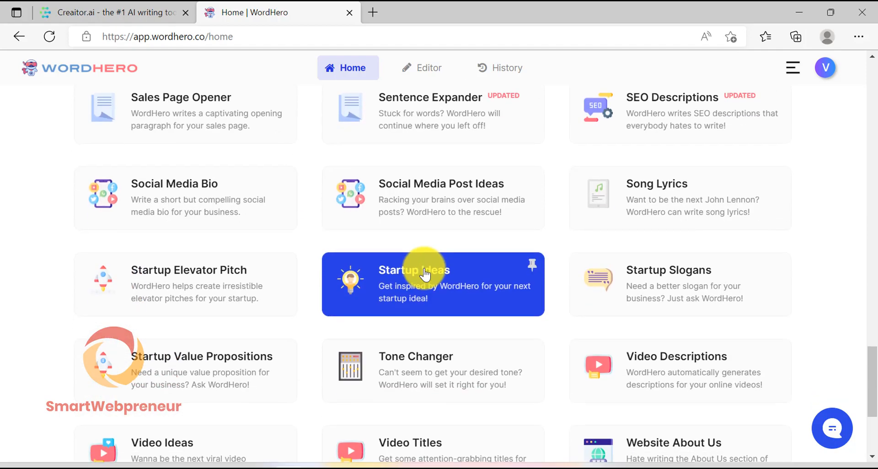
Scroll Creaitor.ai's dashboard template cards down to Poems, then return to WordHero's tool catalogue.
left_click(111, 12)
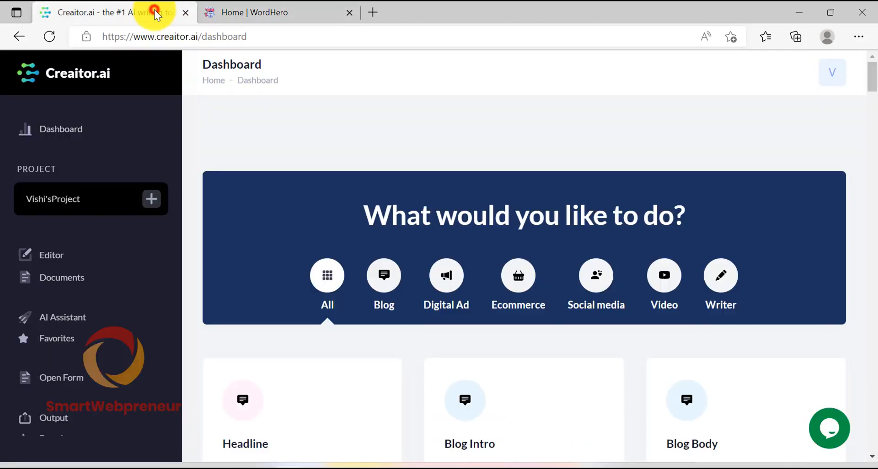
scroll("down", 3)
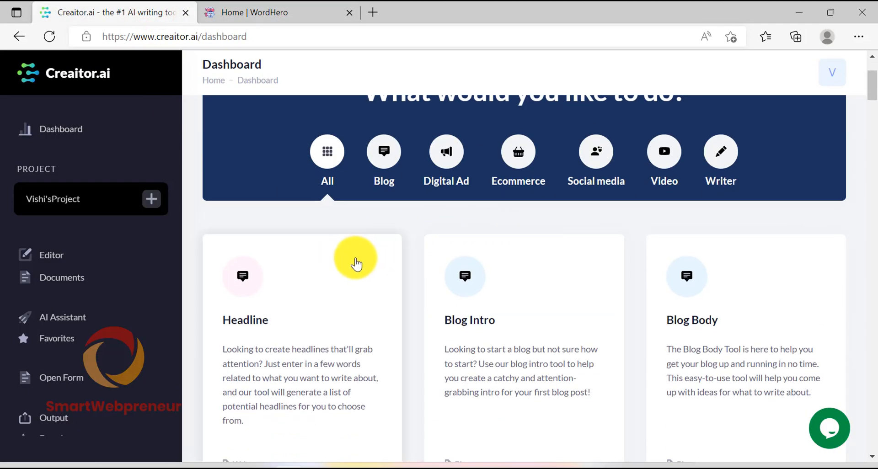
scroll("down", 3)
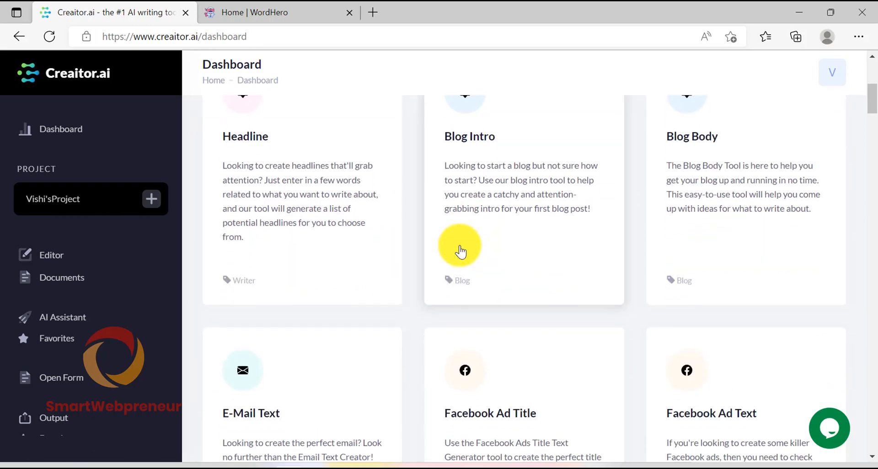
scroll("down", 3)
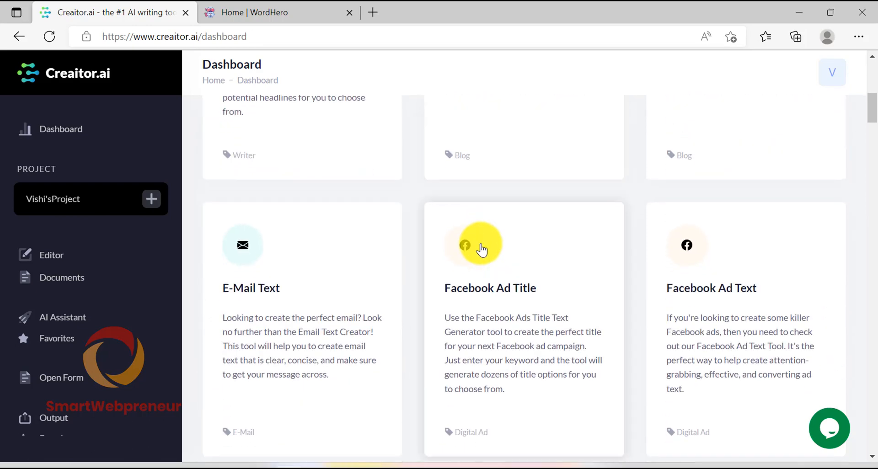
scroll("down", 3)
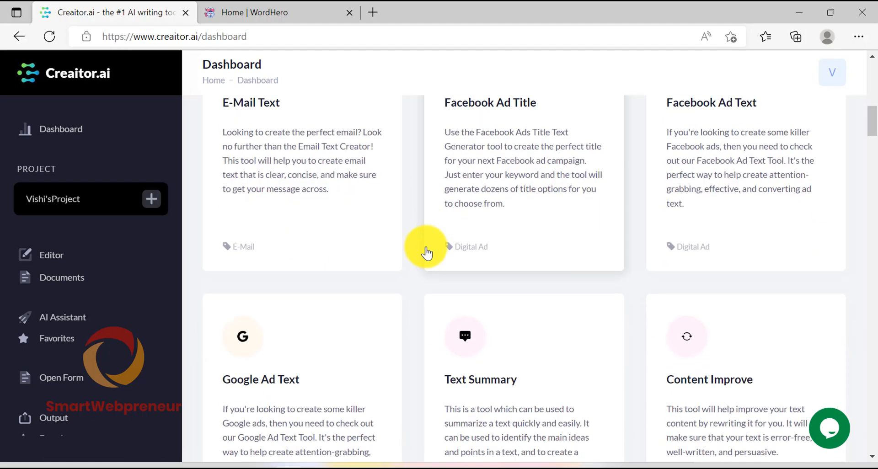
scroll("down", 3)
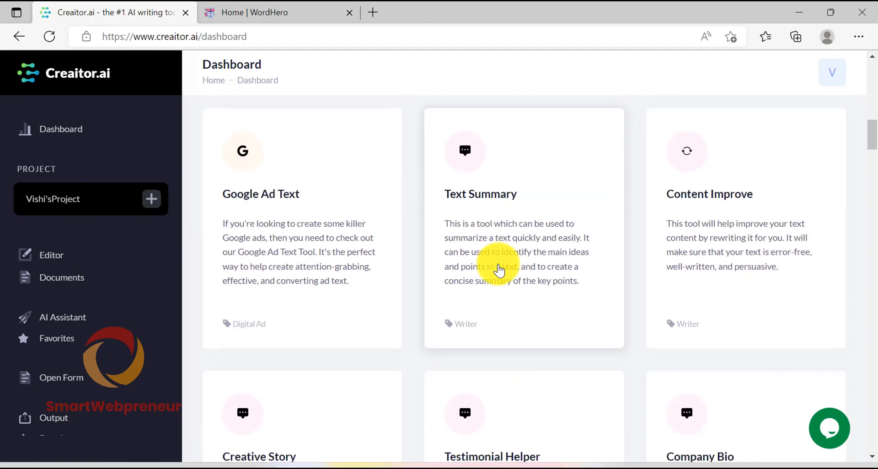
scroll("down", 3)
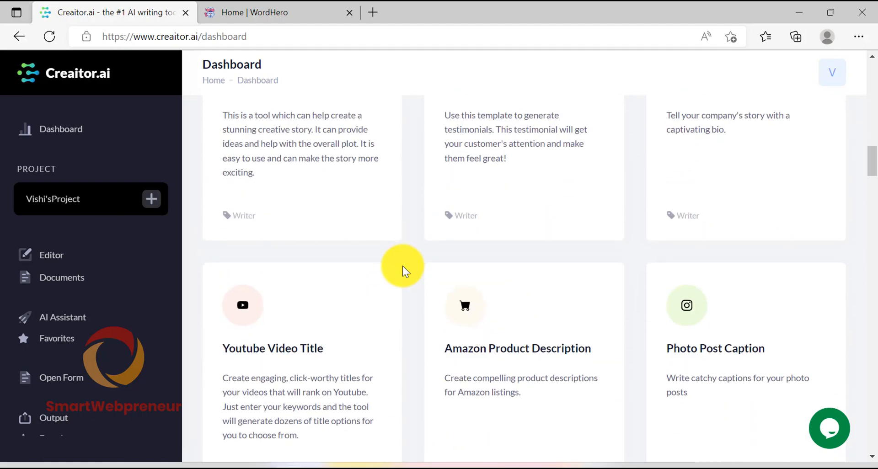
scroll("down", 3)
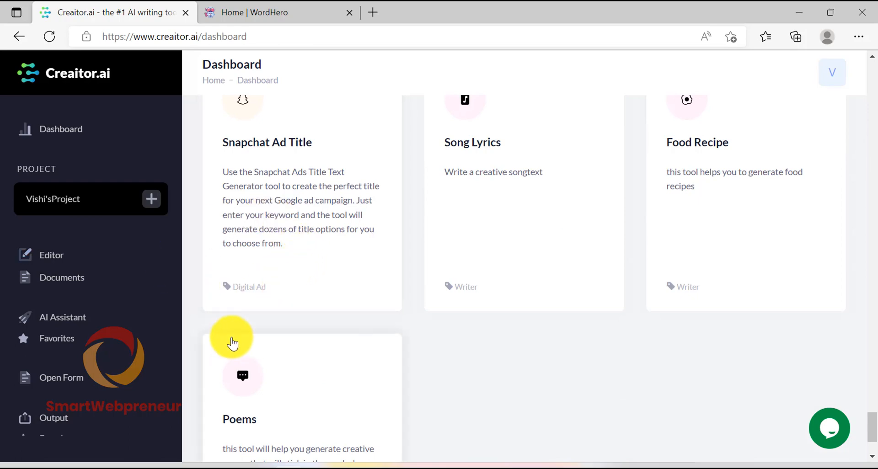
left_click(264, 12)
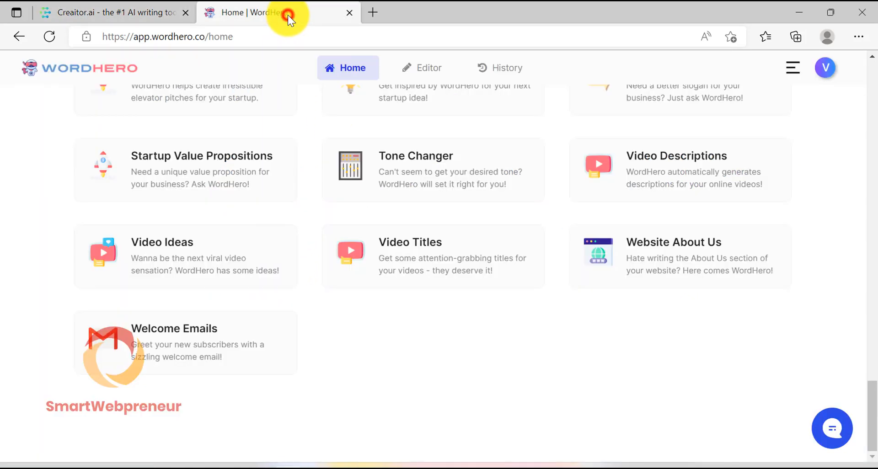
scroll("up", 3)
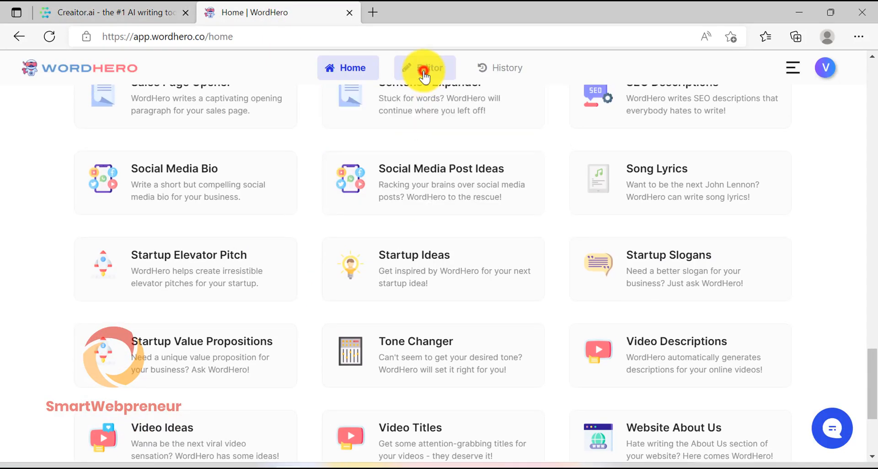
Create 'Juice Diet for Weight Loss' in the Editor with two AI-written juicing paragraphs via Blog Paragraphs and continue-writing.
left_click(424, 68)
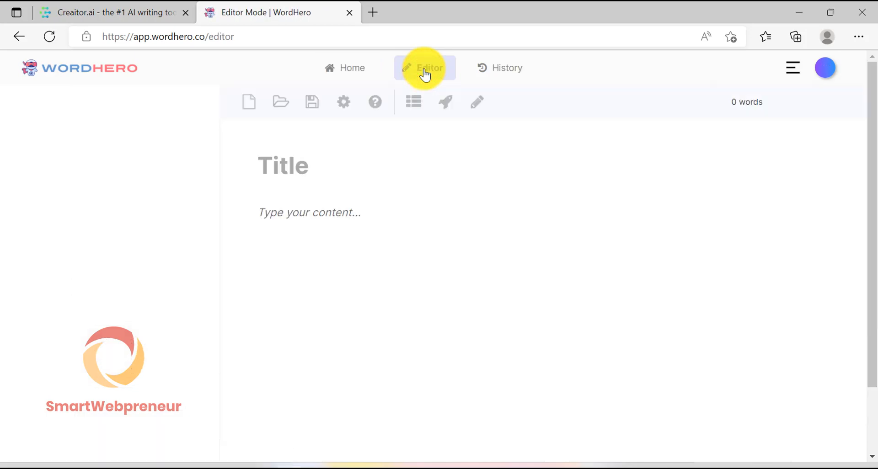
left_click(424, 68)
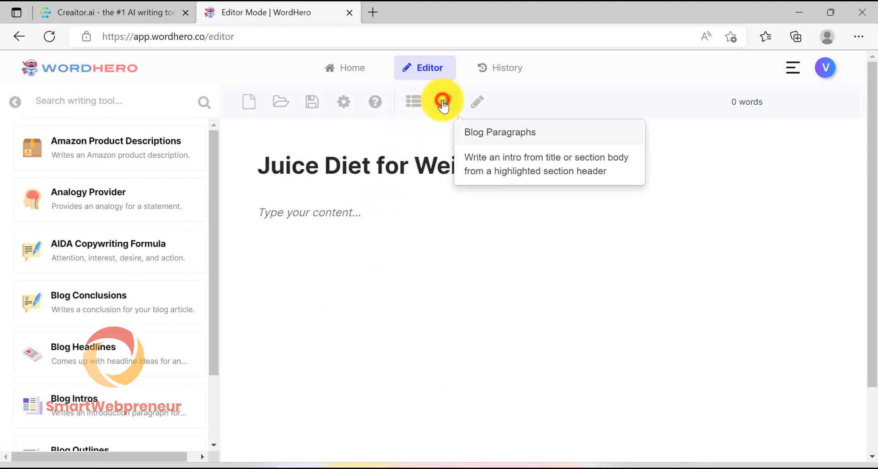
mouse_move(303, 228)
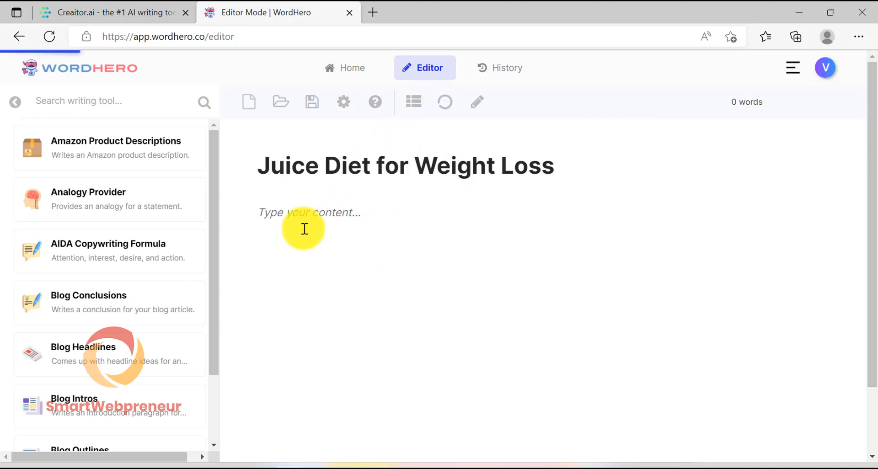
type("Juicing is a great way to lose weight. You can make your own juices or buy them pre-")
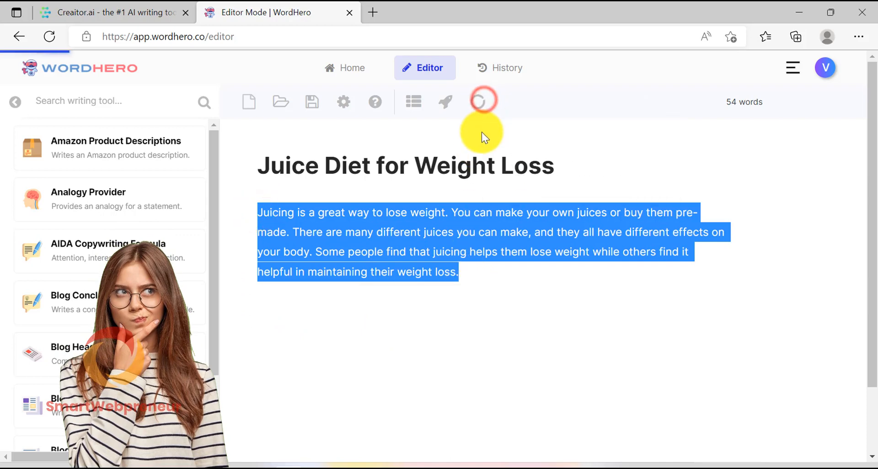
left_click(482, 102)
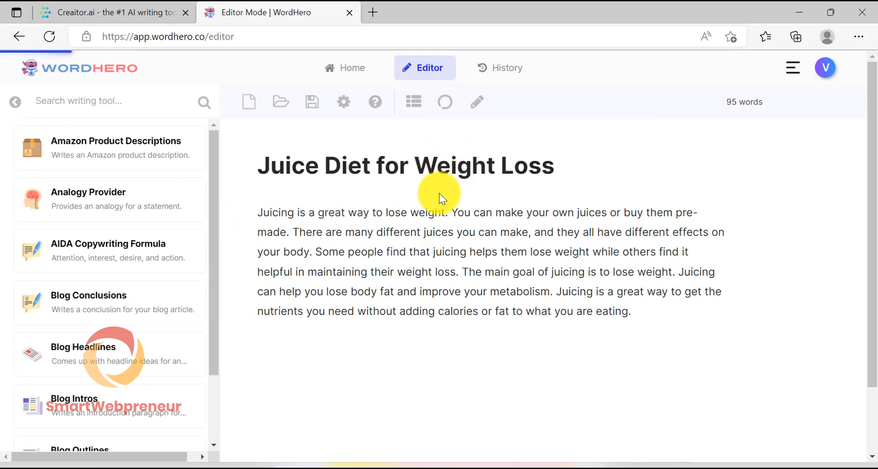
type("Juice d")
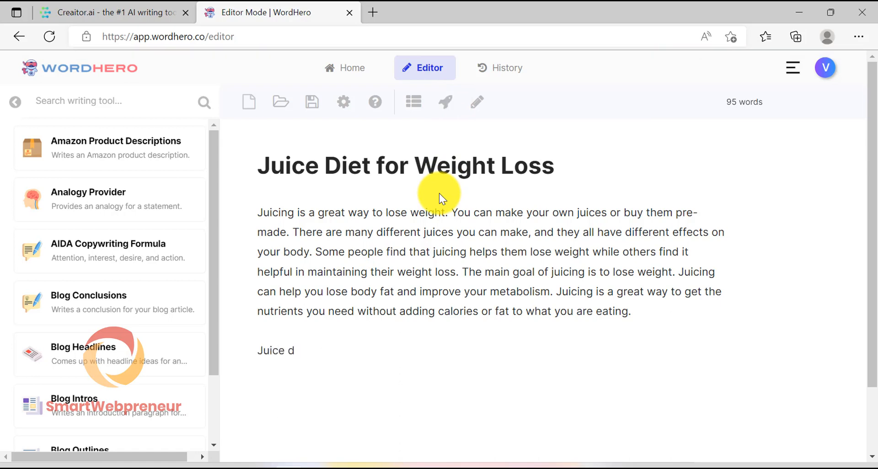
type("iets are becoming more popular as a way to lose weight. They're believed to be")
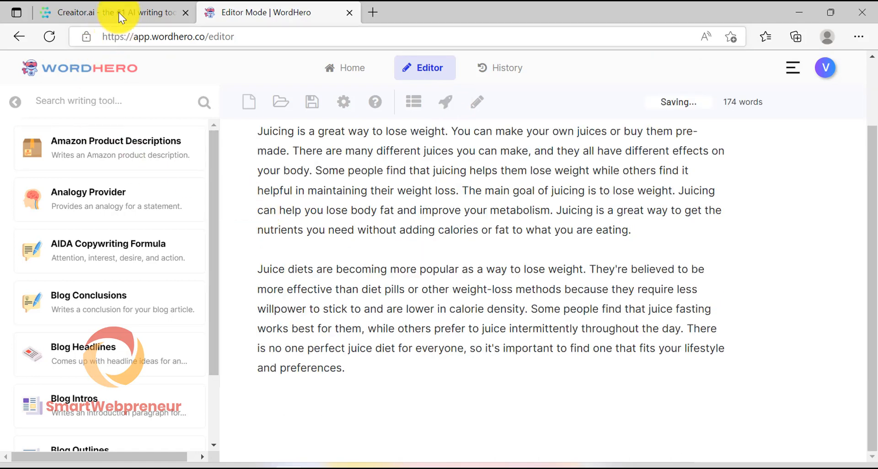
Switch to Creaitor.ai and open the Open Form tool with its Description field ready.
left_click(101, 12)
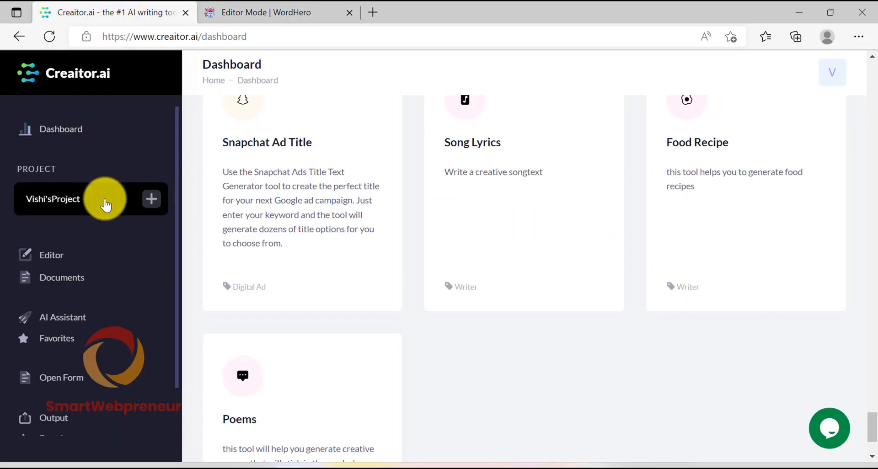
mouse_move(140, 389)
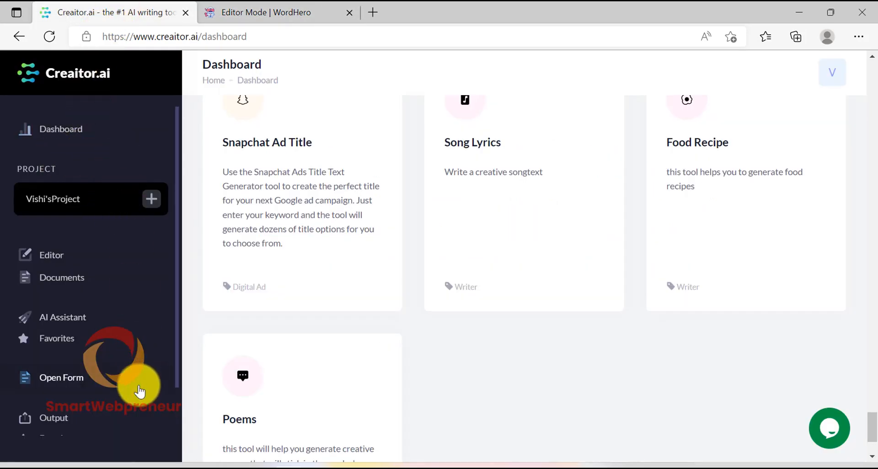
mouse_move(78, 378)
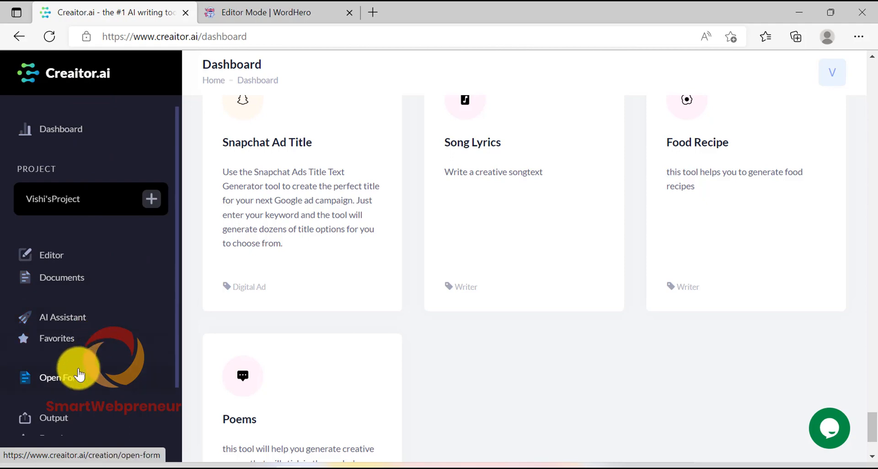
left_click(60, 378)
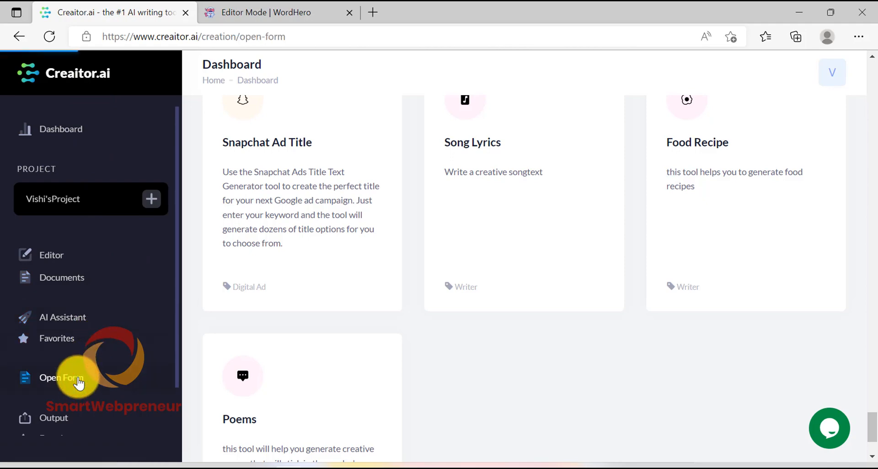
left_click(61, 377)
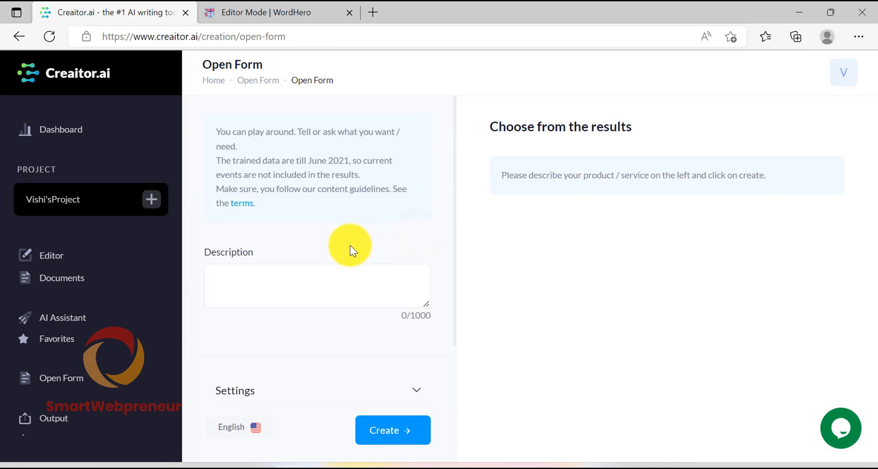
mouse_move(337, 248)
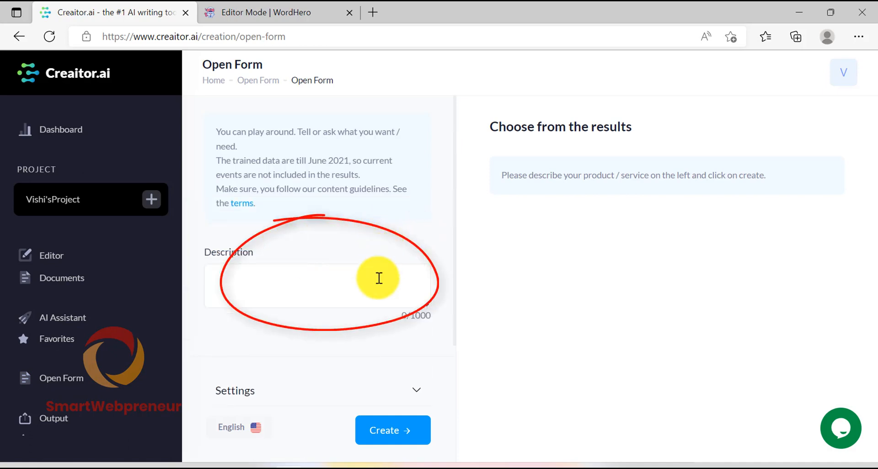
mouse_move(377, 260)
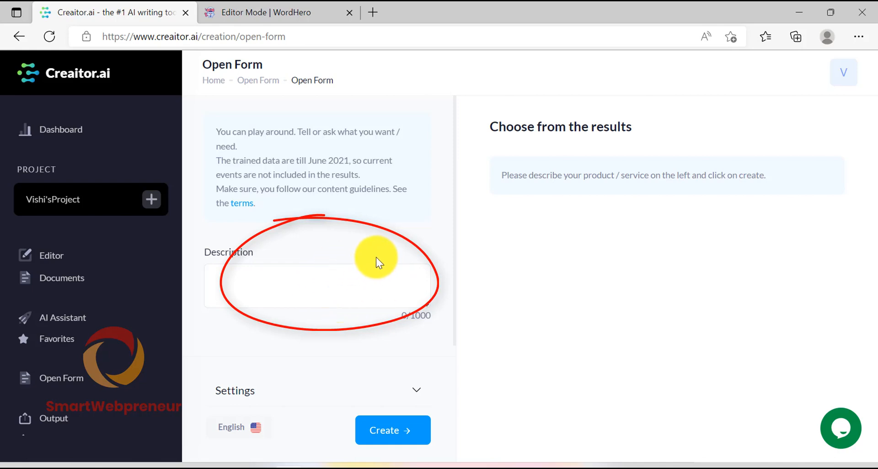
mouse_move(319, 249)
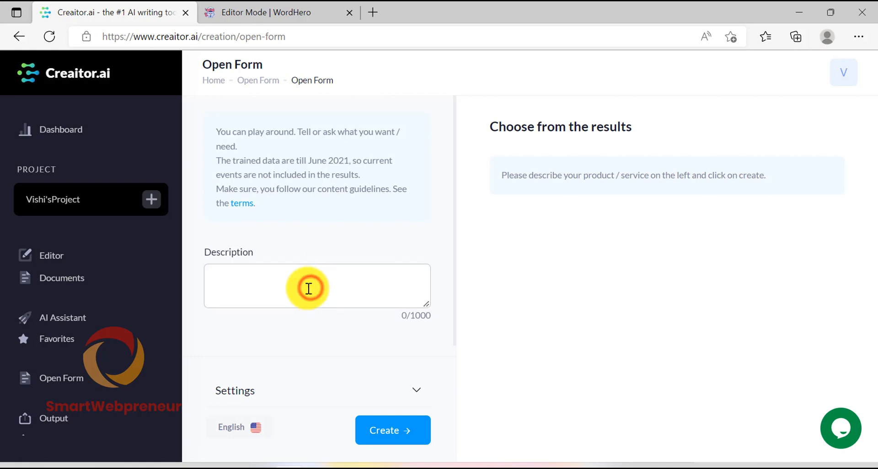
left_click(308, 286)
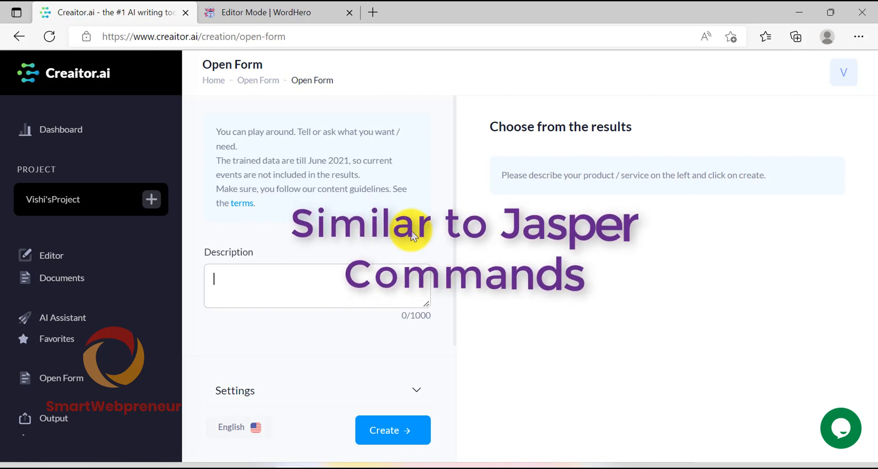
mouse_move(329, 266)
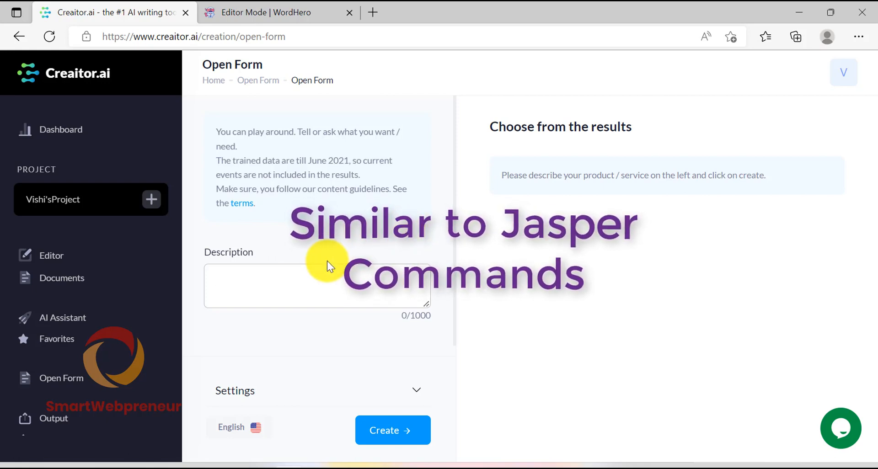
mouse_move(520, 274)
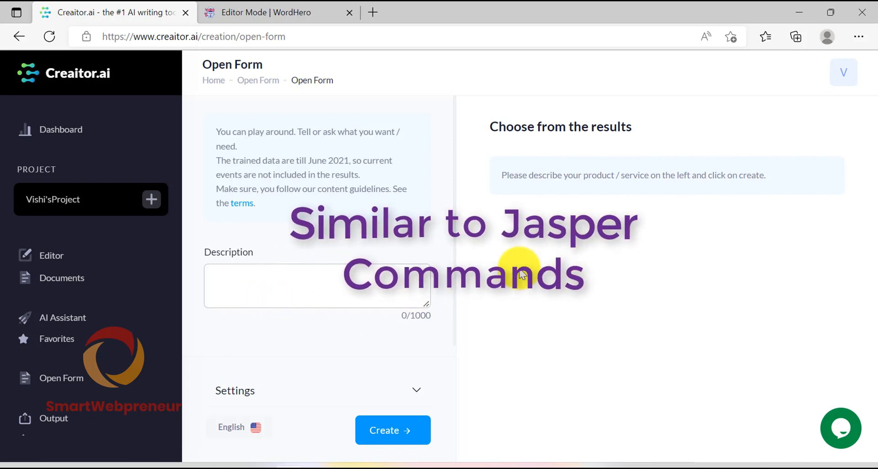
mouse_move(490, 261)
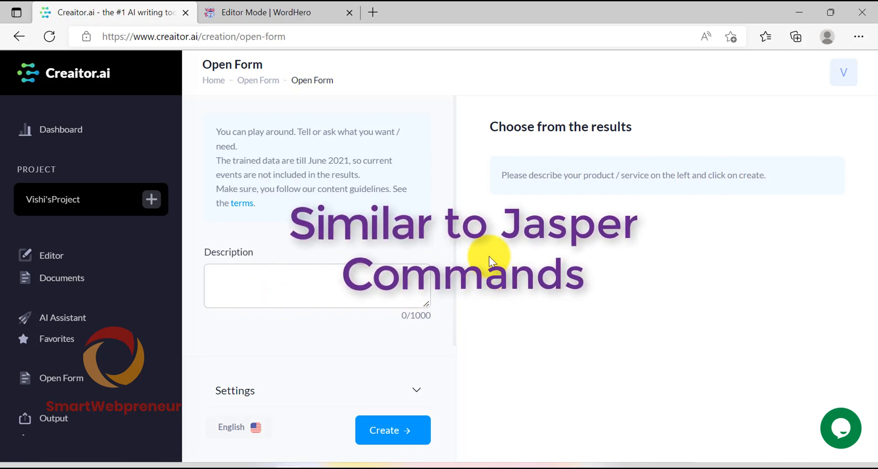
mouse_move(448, 249)
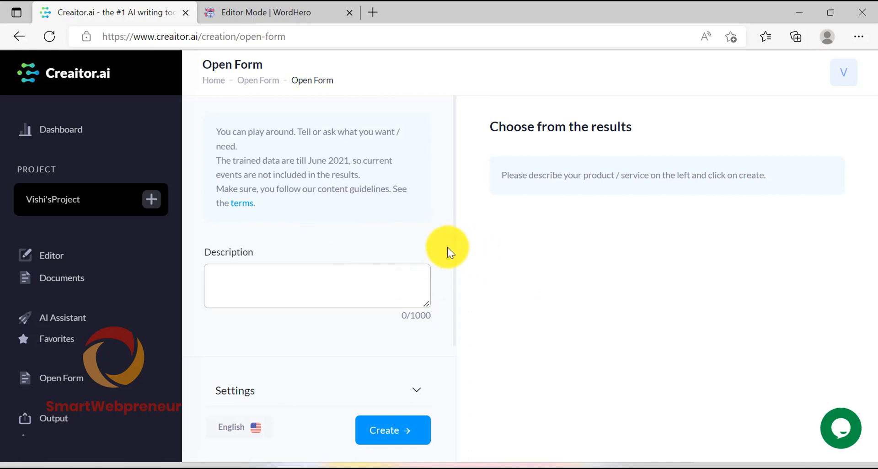
mouse_move(442, 263)
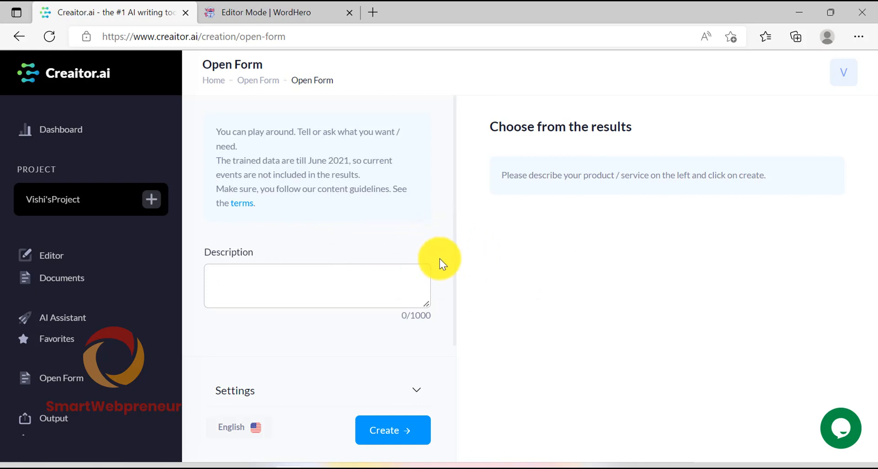
Enter the description 'Write an engaging blog paragraph about the benefits of meditation.'.
left_click(316, 285)
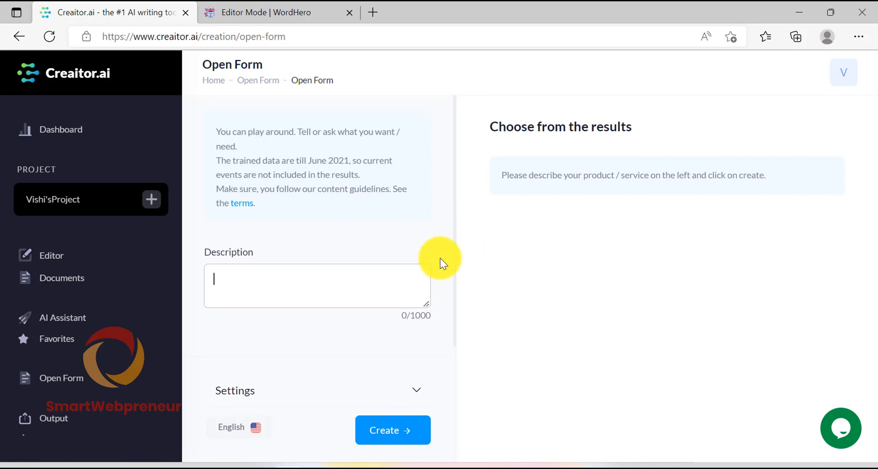
mouse_move(320, 275)
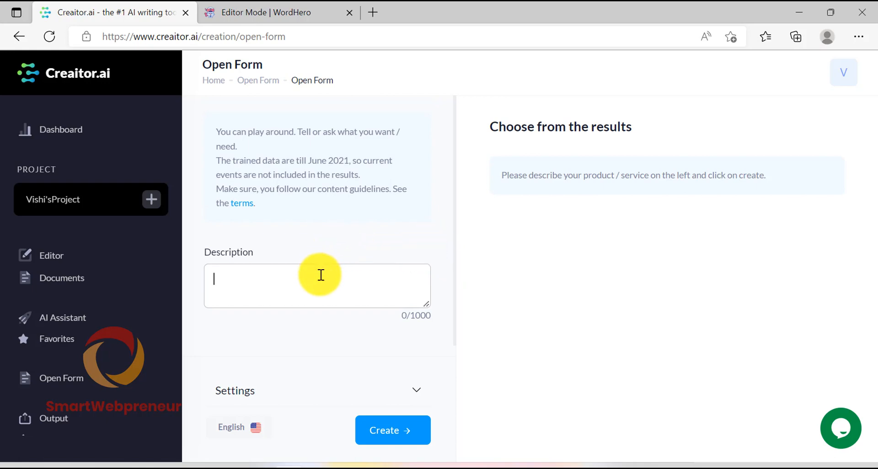
type("Write")
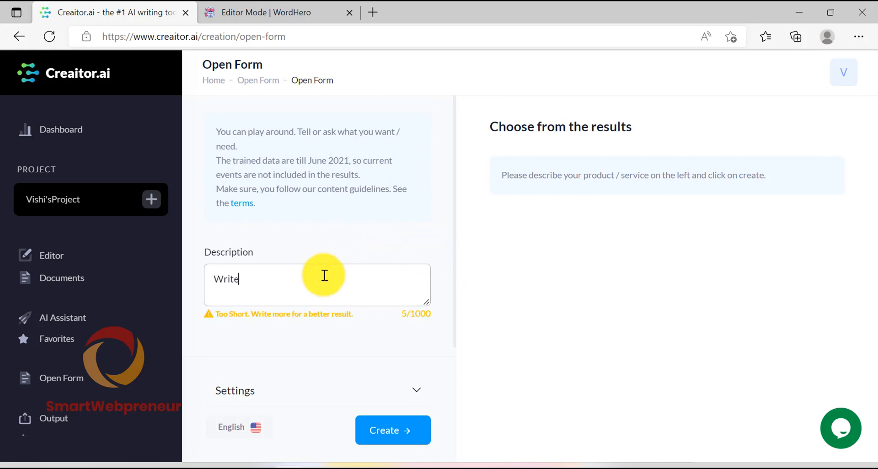
type("an engaging")
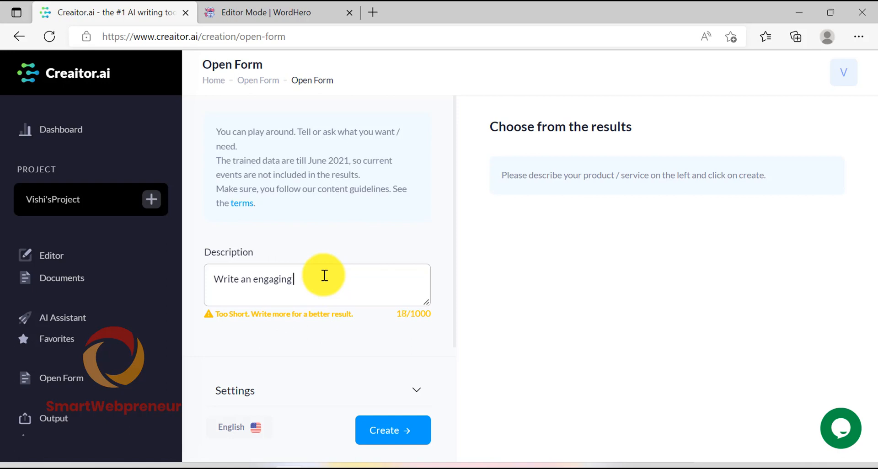
type("blog post")
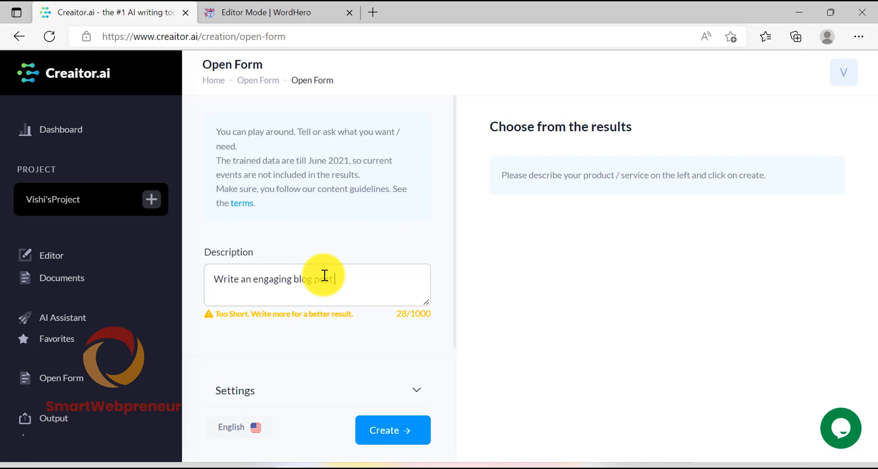
type("p")
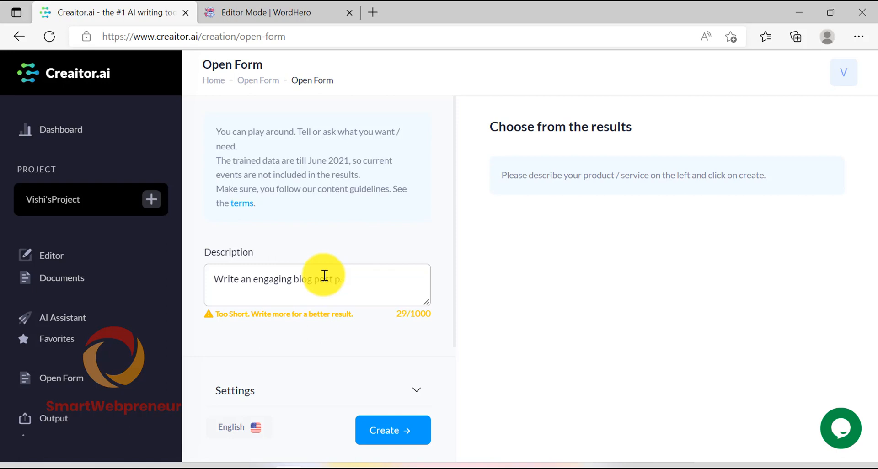
key("Backspace")
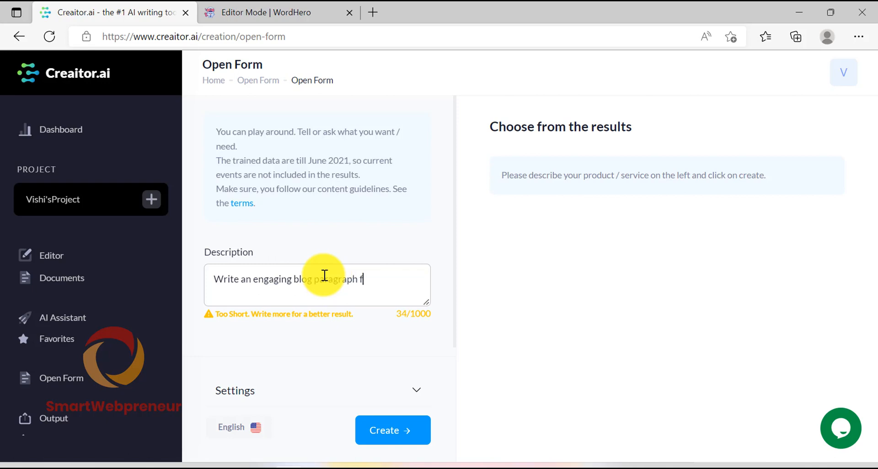
type("or")
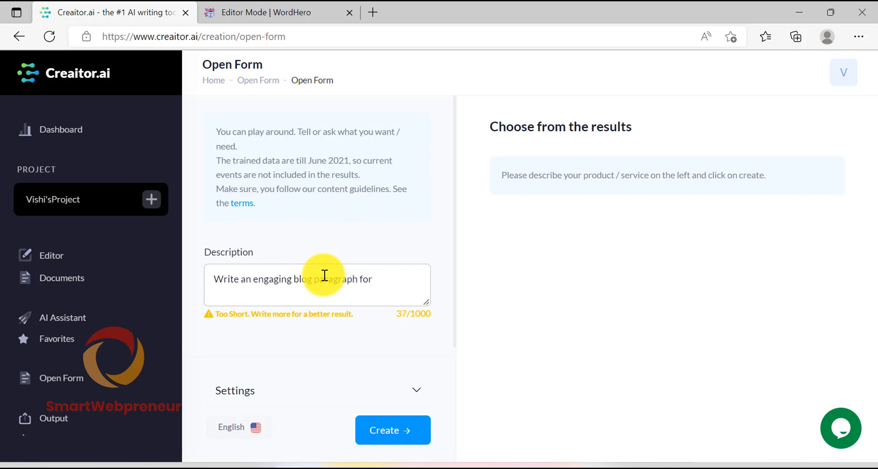
type("a")
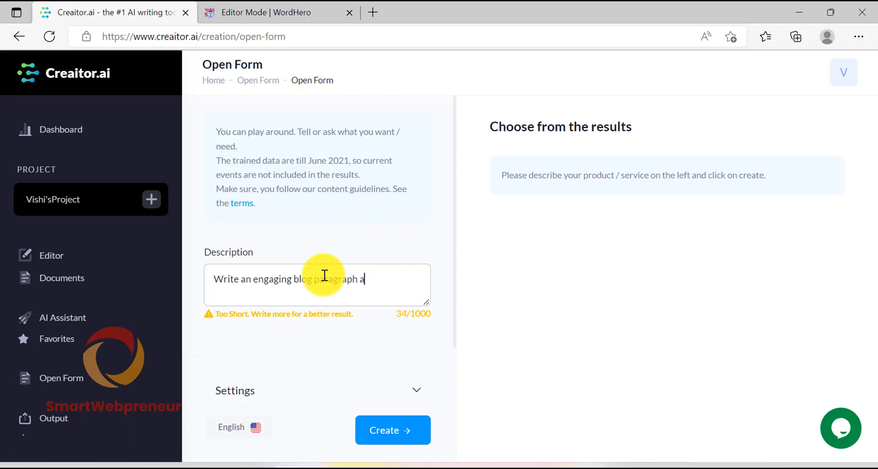
type("bout the")
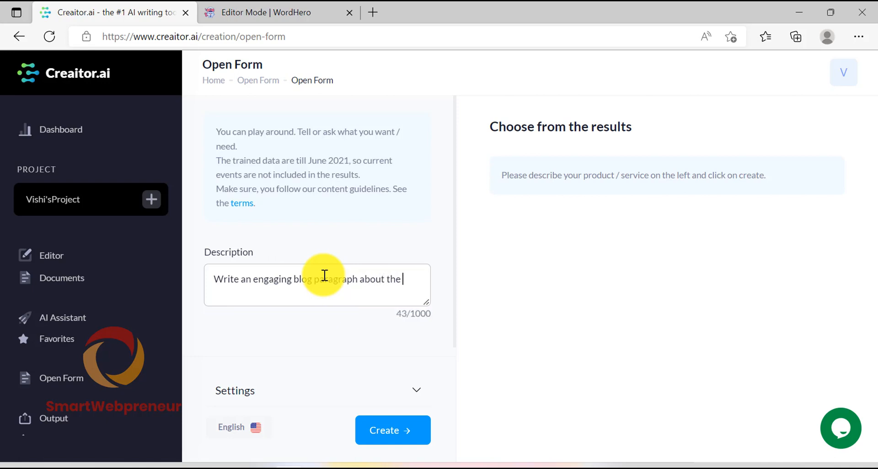
type("benefits of")
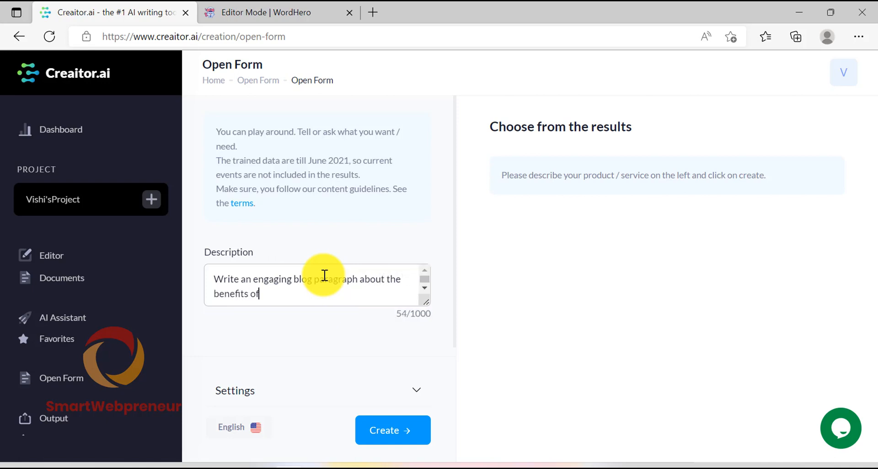
type("meditat")
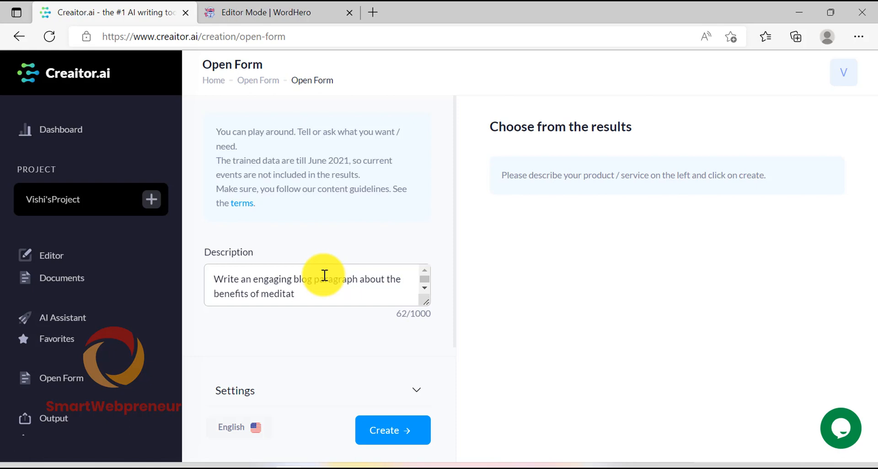
type("ion.")
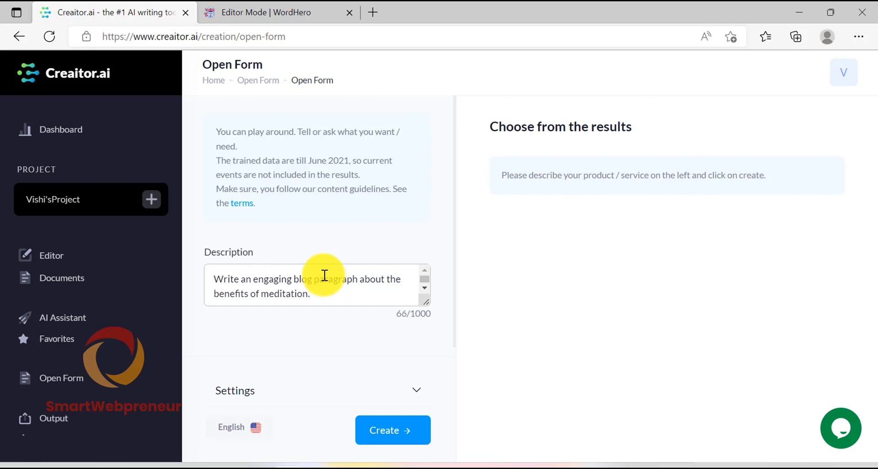
Create the results and scroll through the generated meditation-benefits paragraphs.
left_click(392, 429)
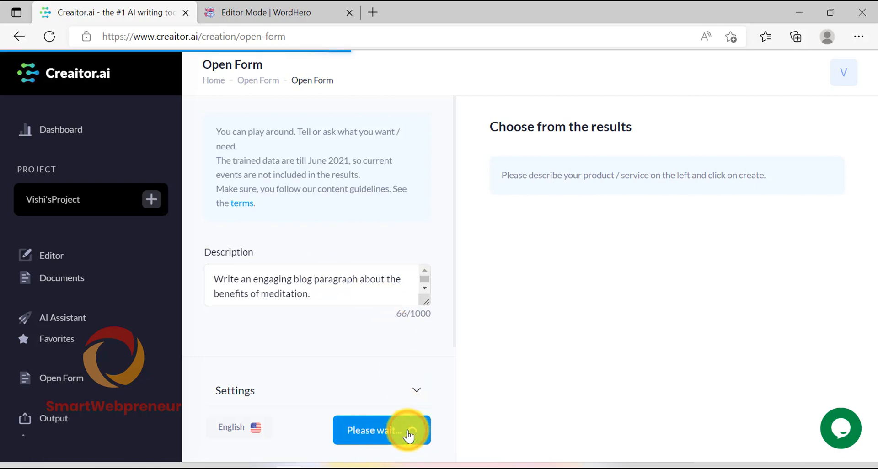
left_click(383, 430)
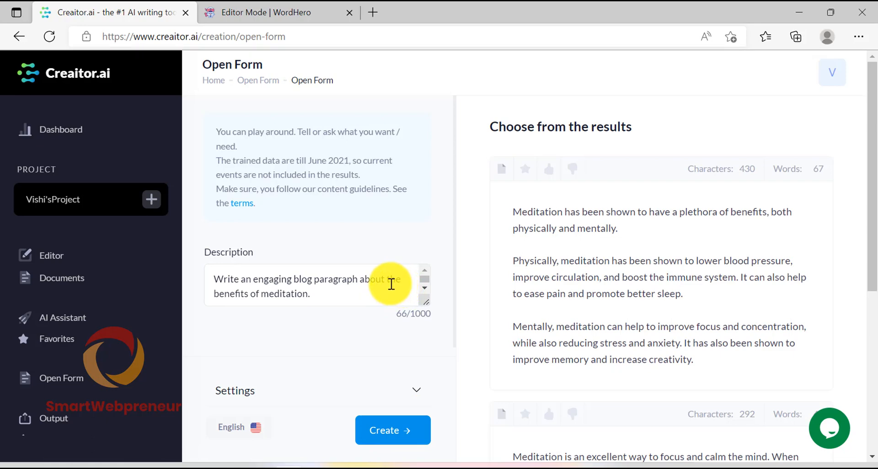
mouse_move(621, 232)
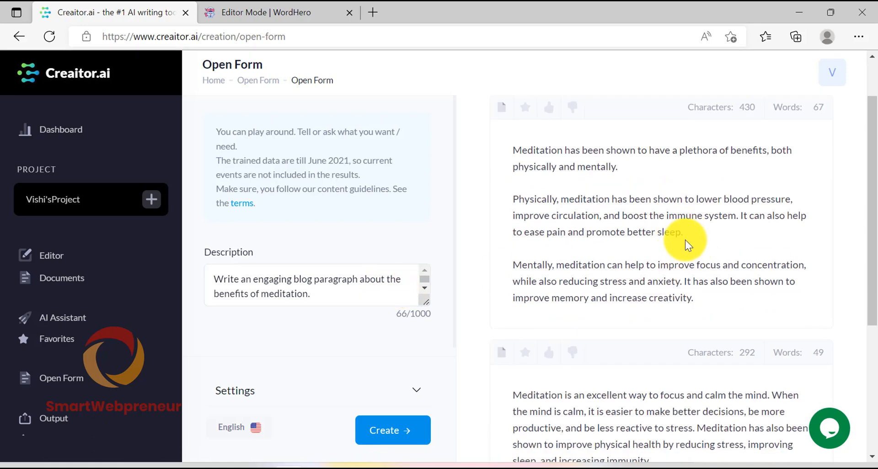
scroll("down", 3)
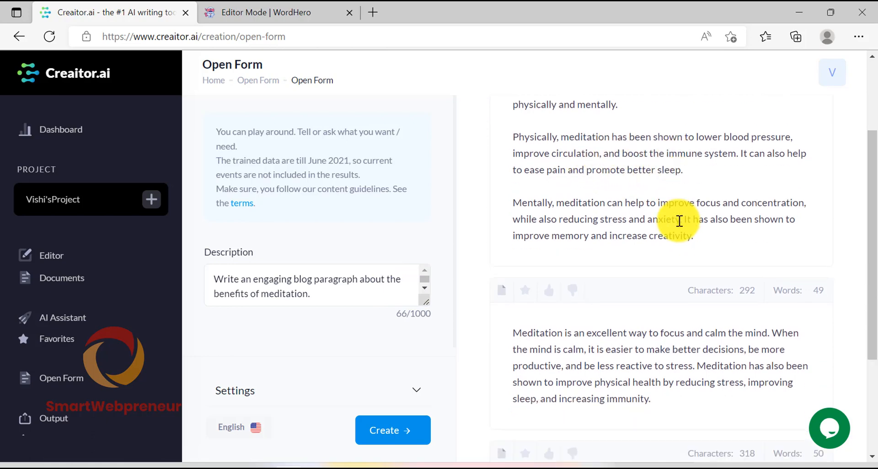
scroll("down", 3)
type("M")
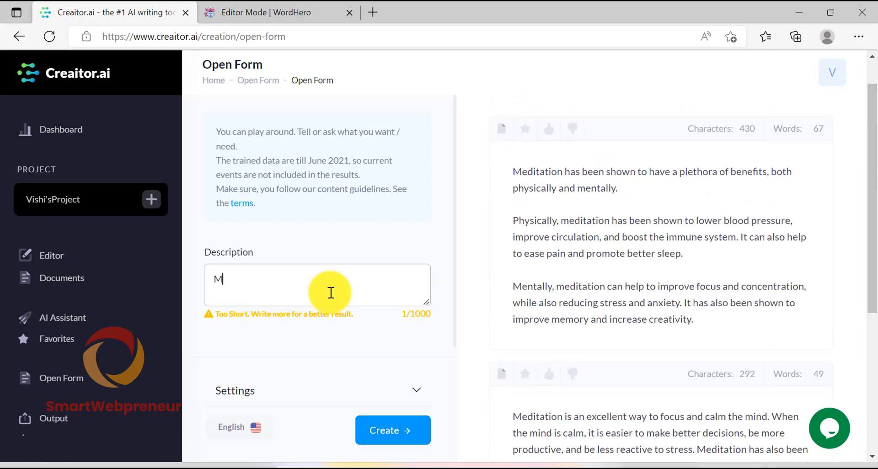
Enter the new description 'Meditation has a plethora of benefits. It'.
type("editatio")
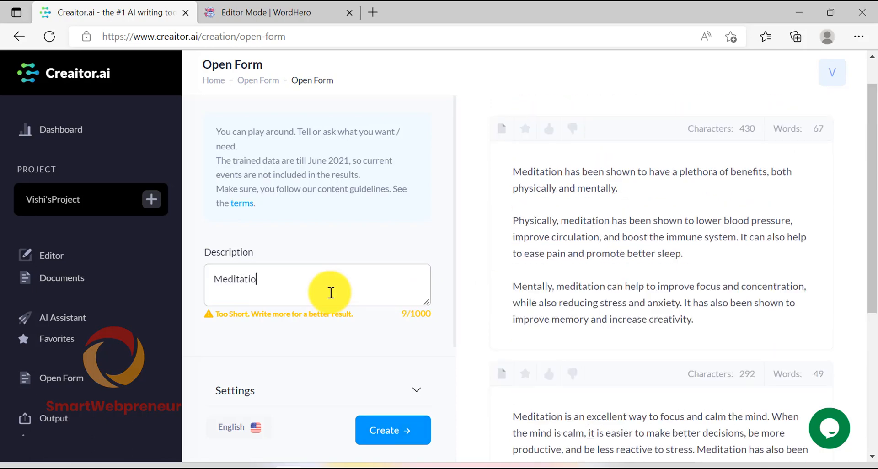
type("has")
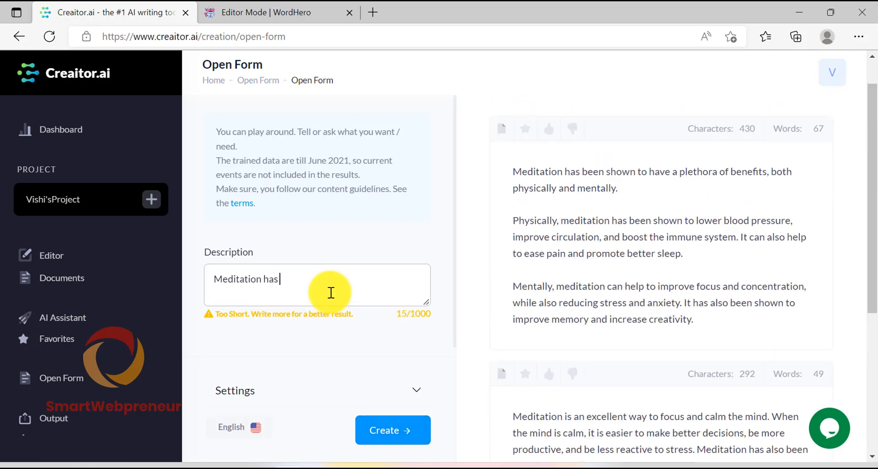
type("a")
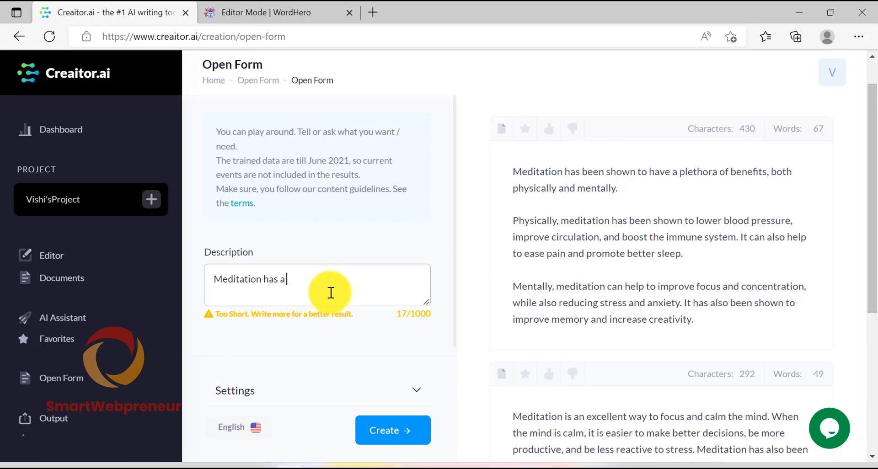
type("plet")
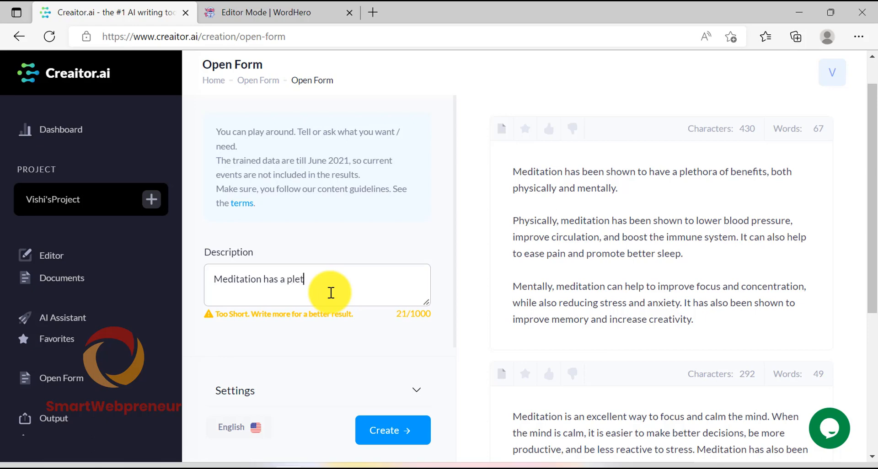
type("hora of")
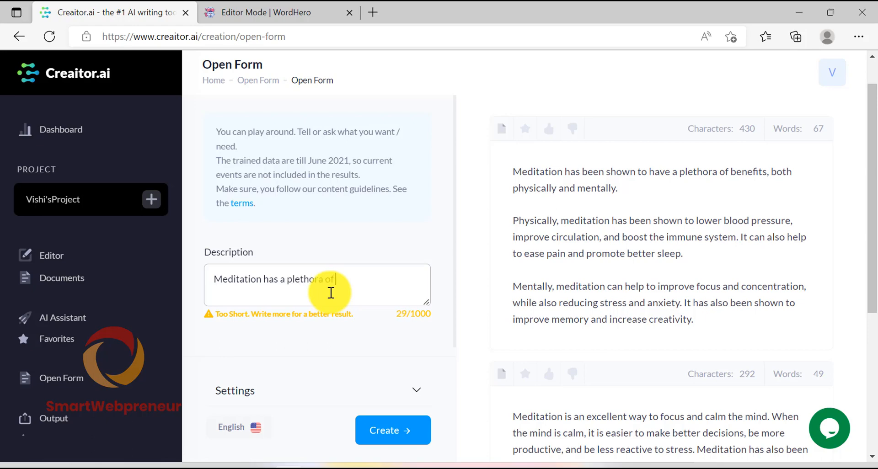
type("benefi")
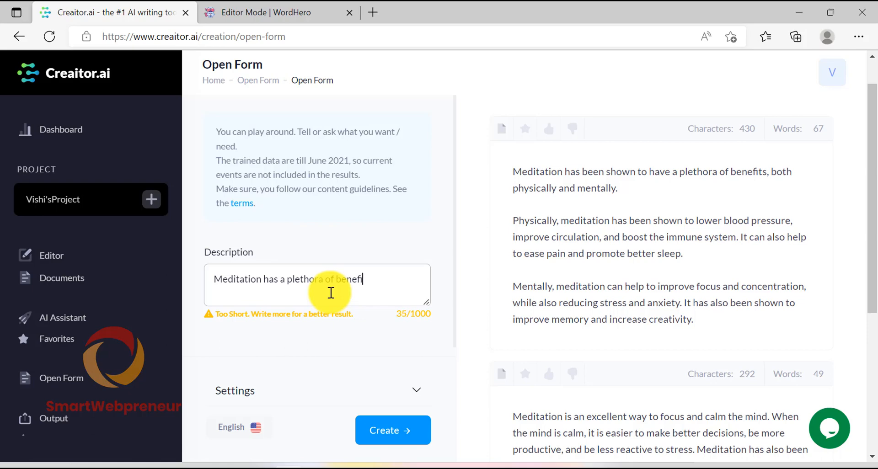
type("ts.")
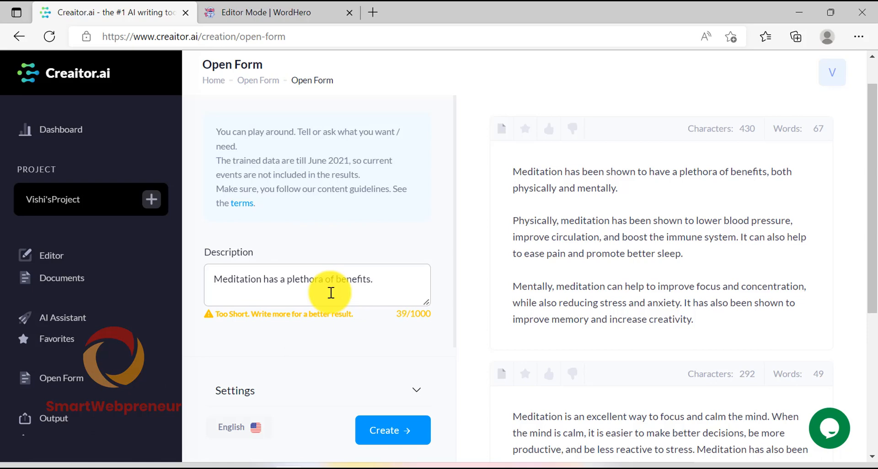
type("I")
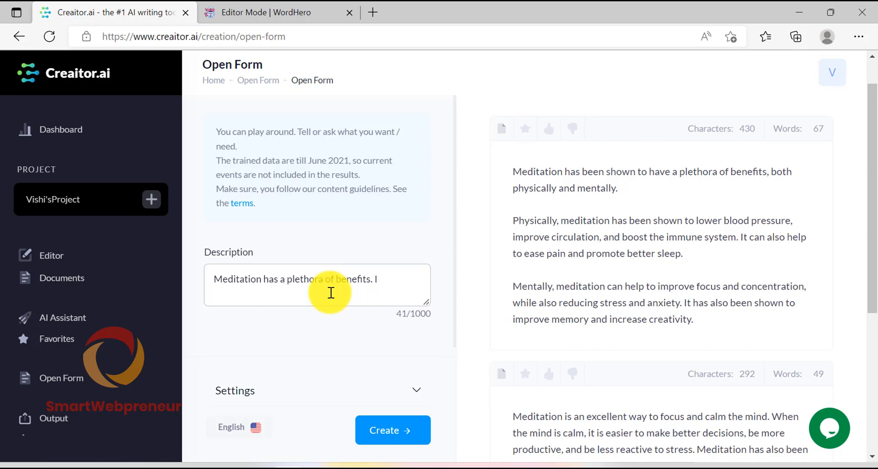
type("t")
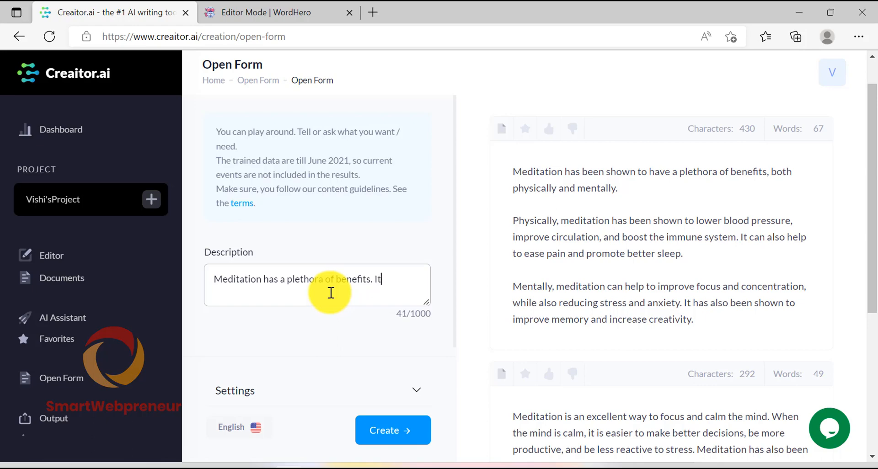
Create the open-form results and scroll through the continued meditation text.
left_click(392, 430)
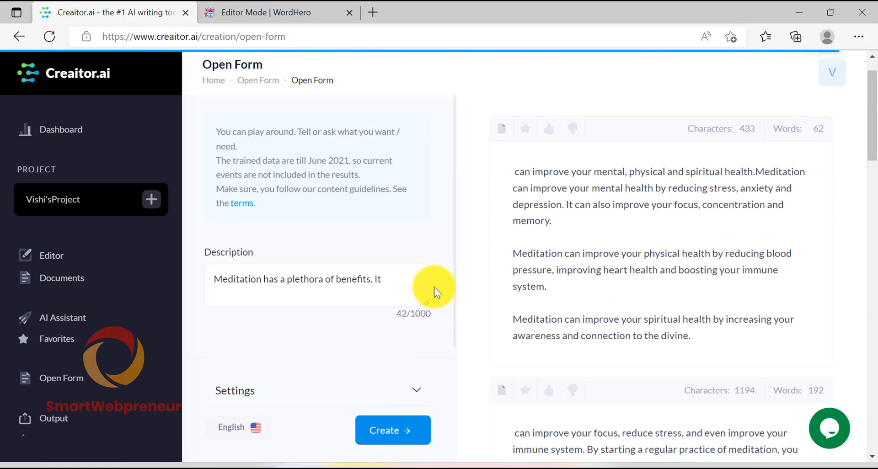
mouse_move(550, 189)
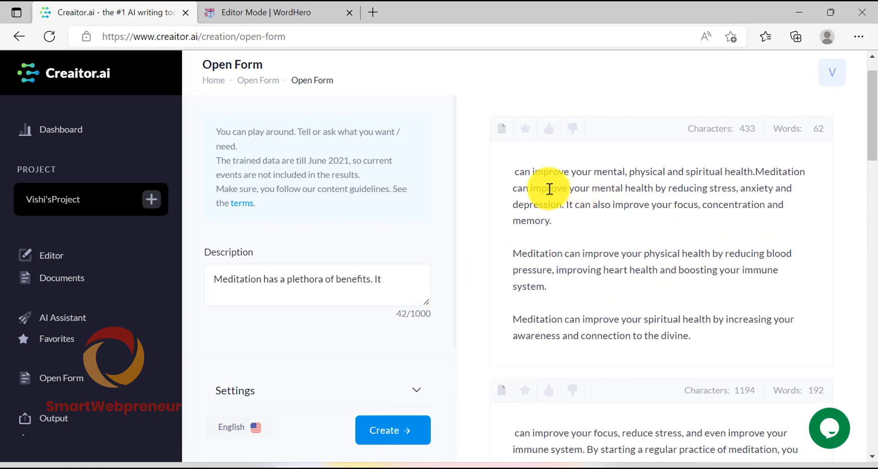
mouse_move(536, 194)
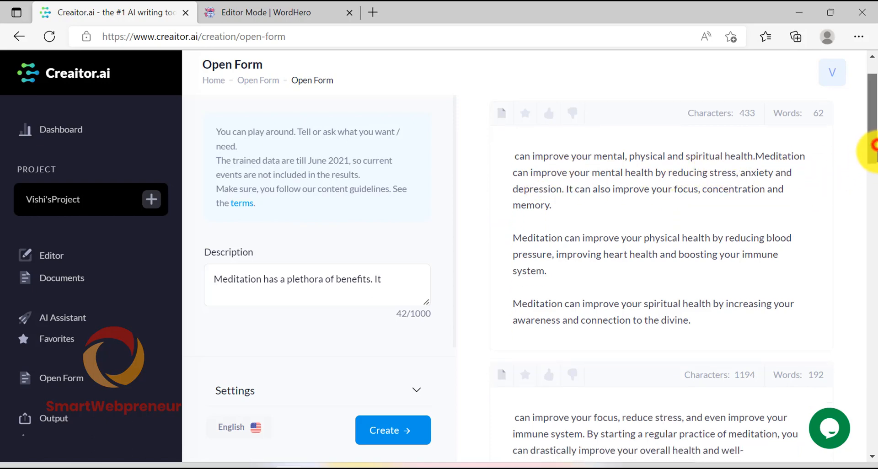
scroll("down", 3)
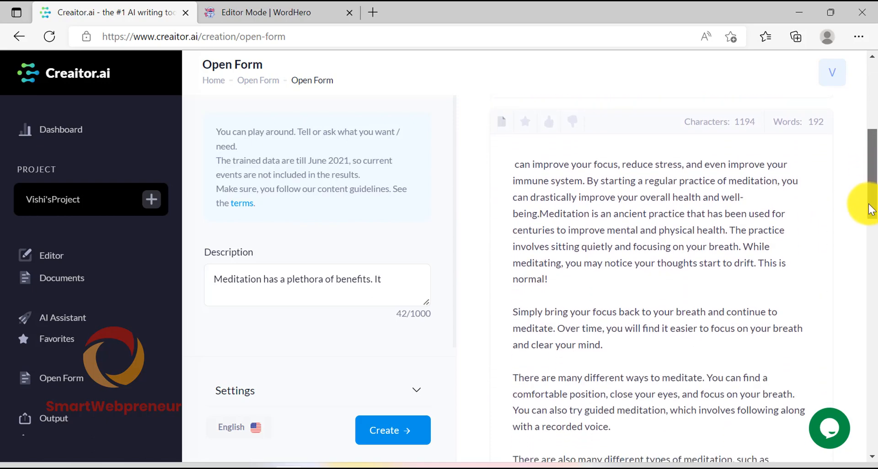
scroll("down", 3)
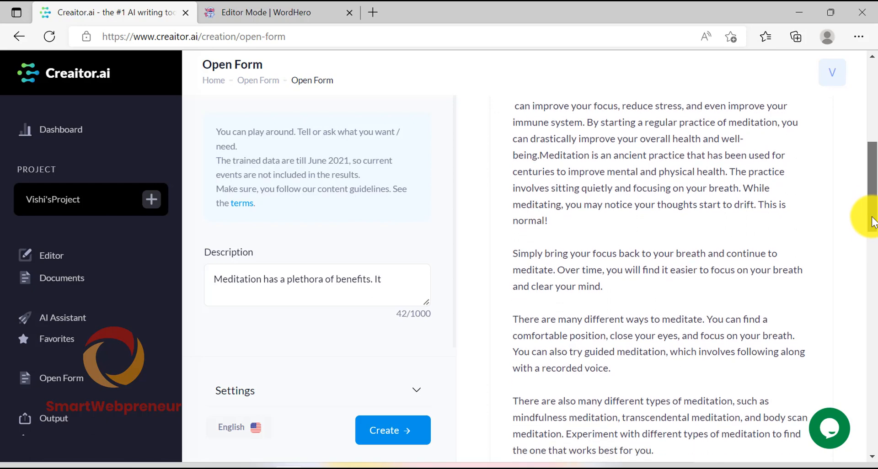
mouse_move(582, 136)
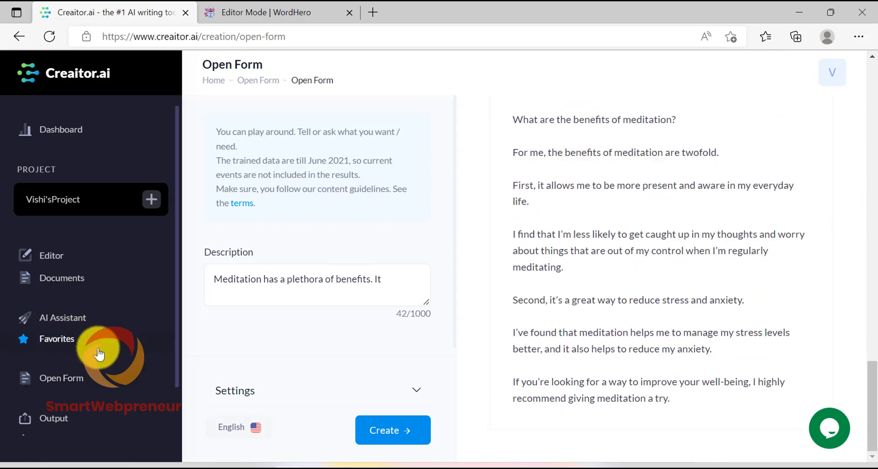
In the Translate tool, translate a first test sentence ('I want to b…') into French.
left_click(56, 422)
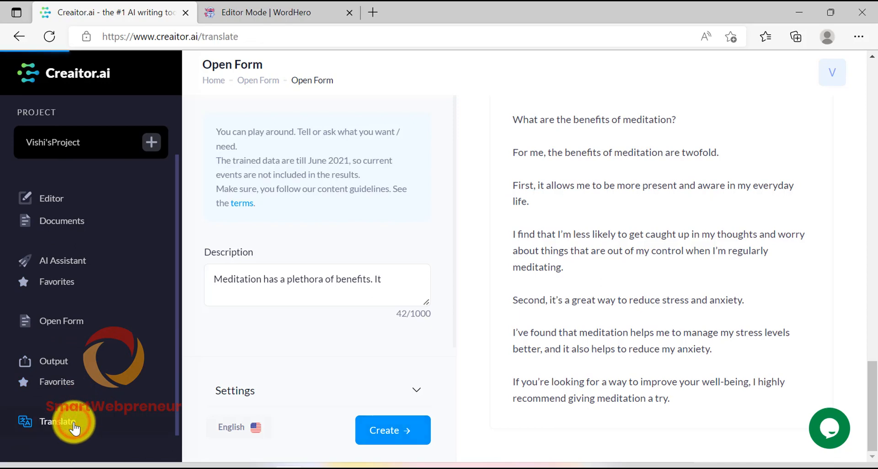
left_click(57, 421)
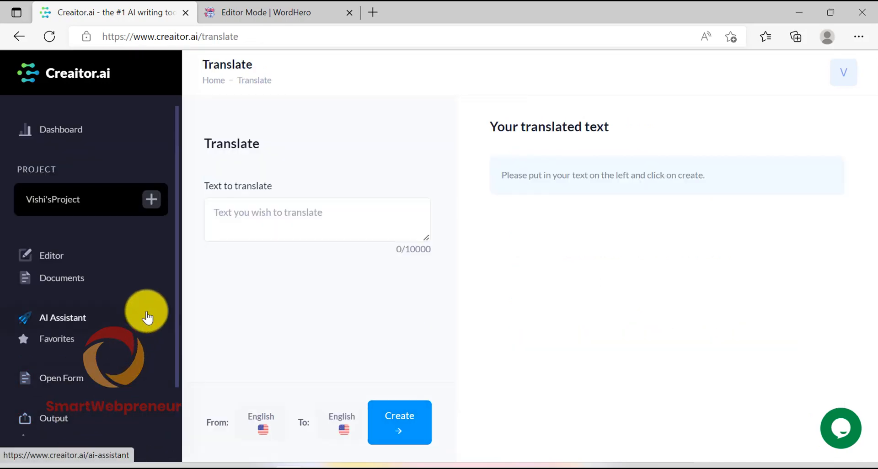
mouse_move(347, 328)
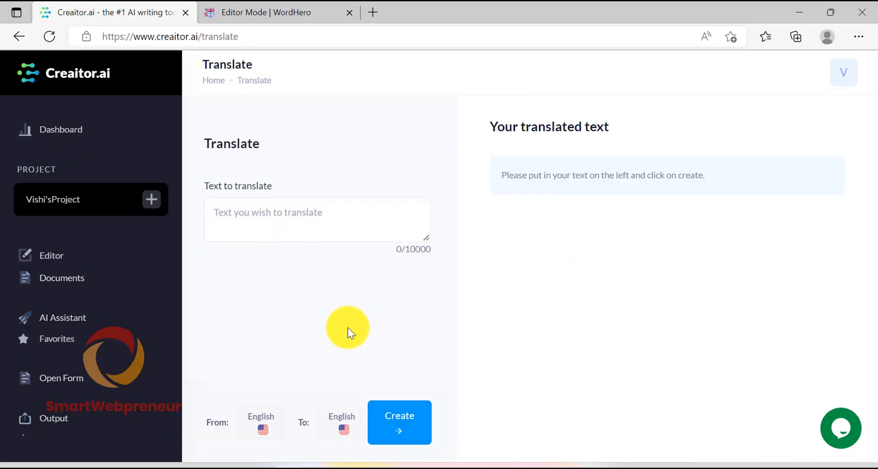
type("l")
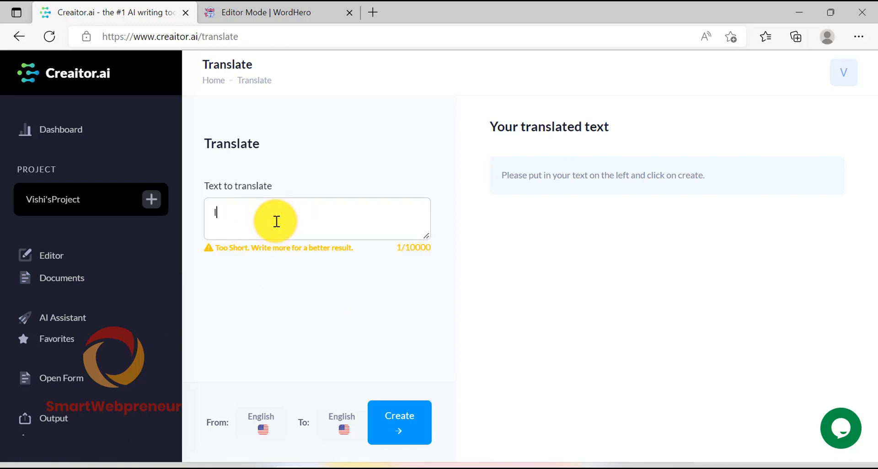
type("I want to be ha")
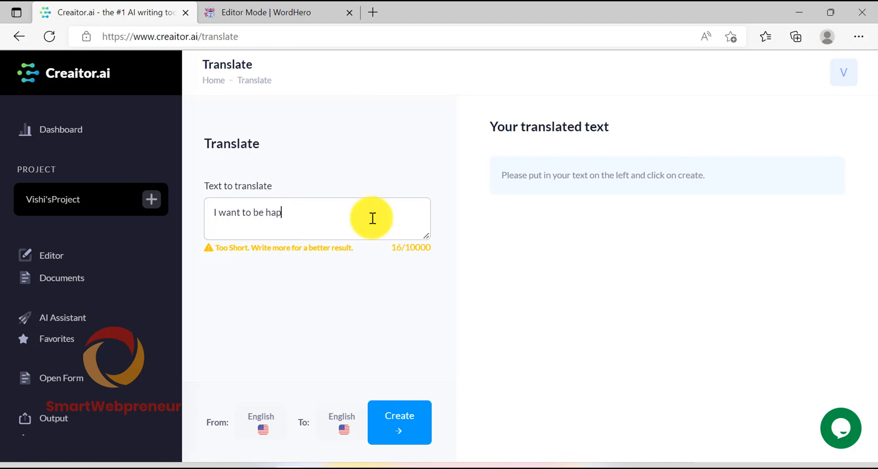
type("py.")
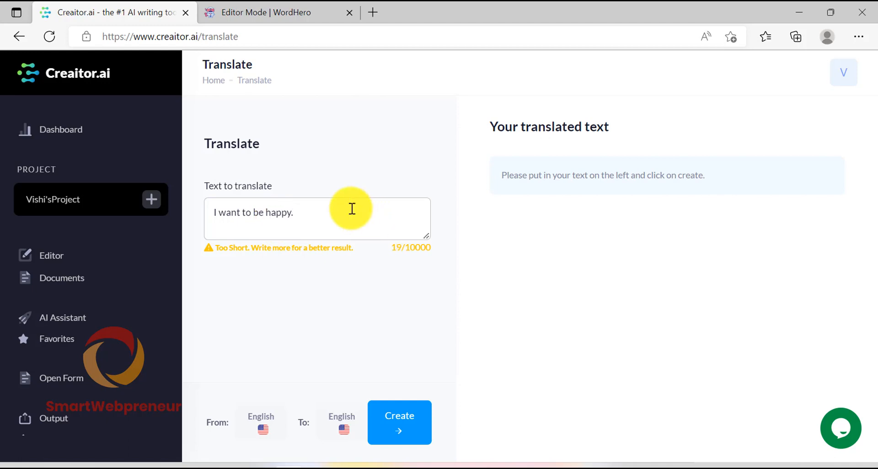
left_click(341, 423)
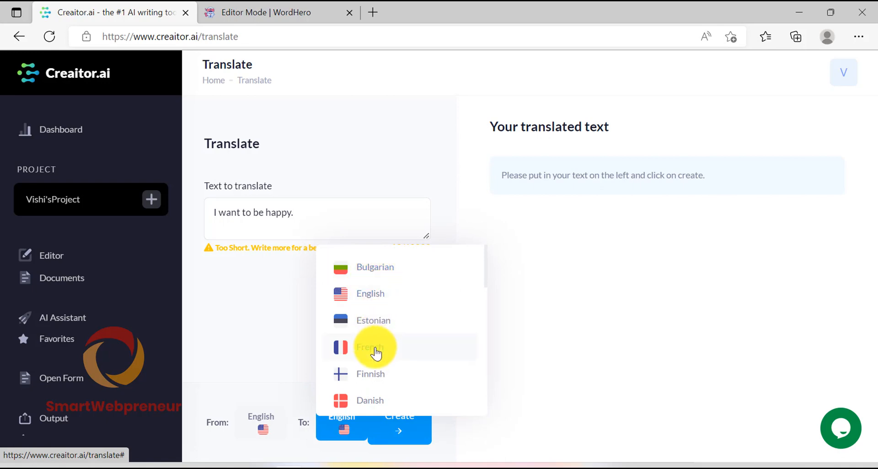
left_click(370, 348)
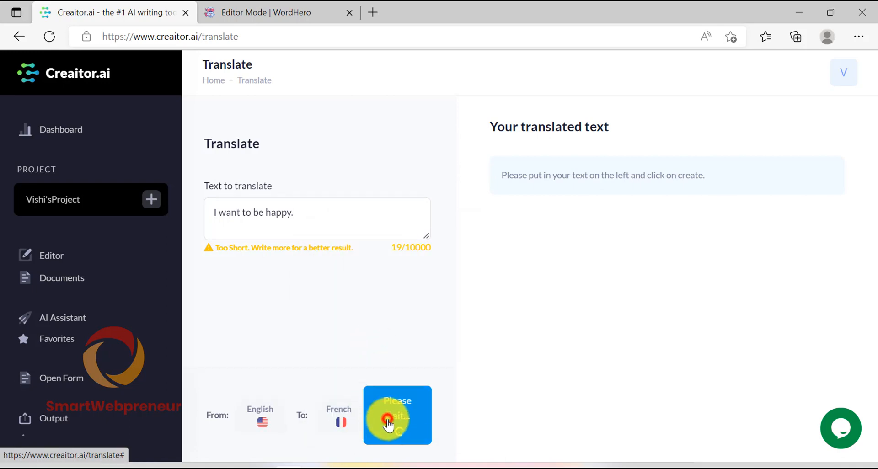
left_click(397, 415)
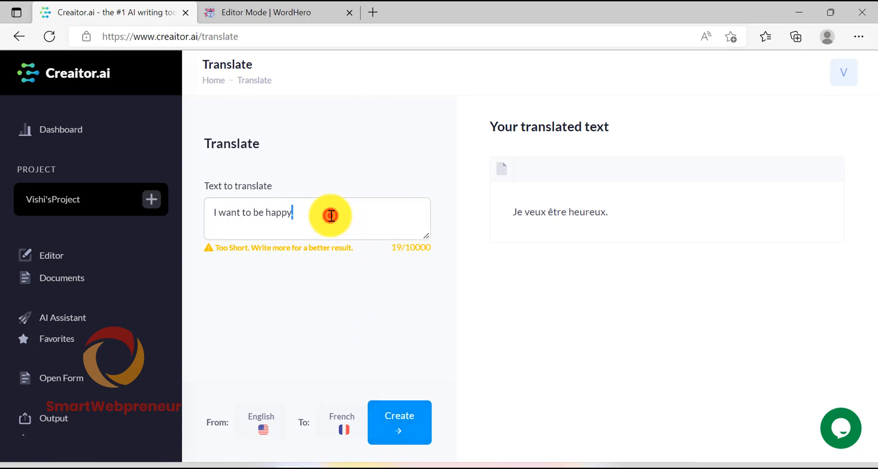
Translate 'This is how to earn money online.' into Finnish.
type("This")
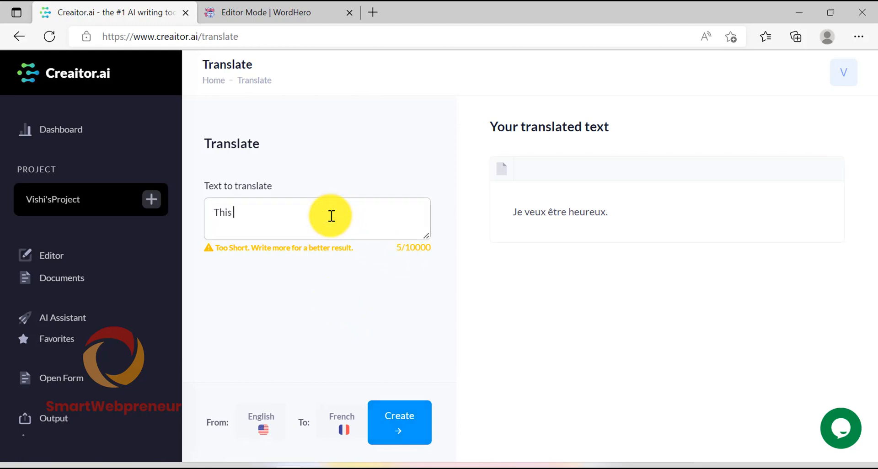
type("is how to e")
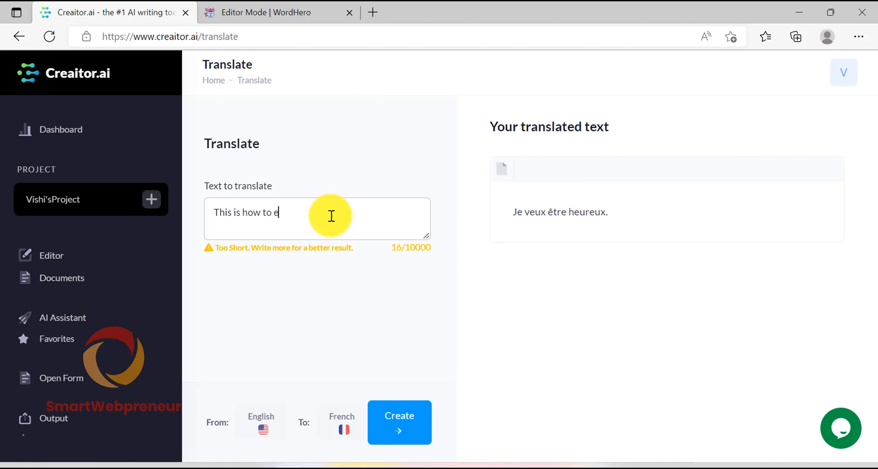
type("arn money")
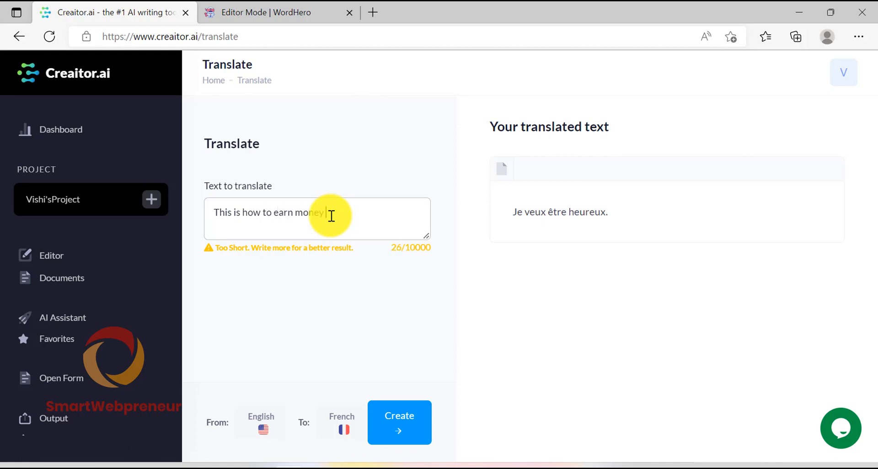
type("online.")
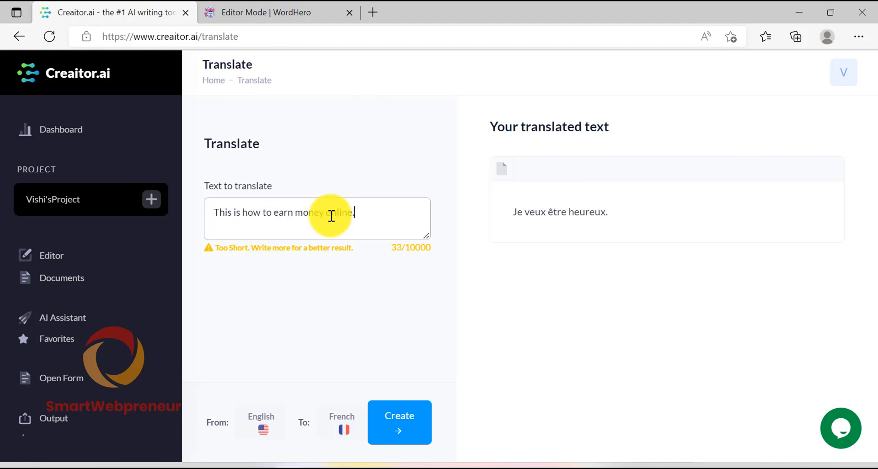
left_click(341, 430)
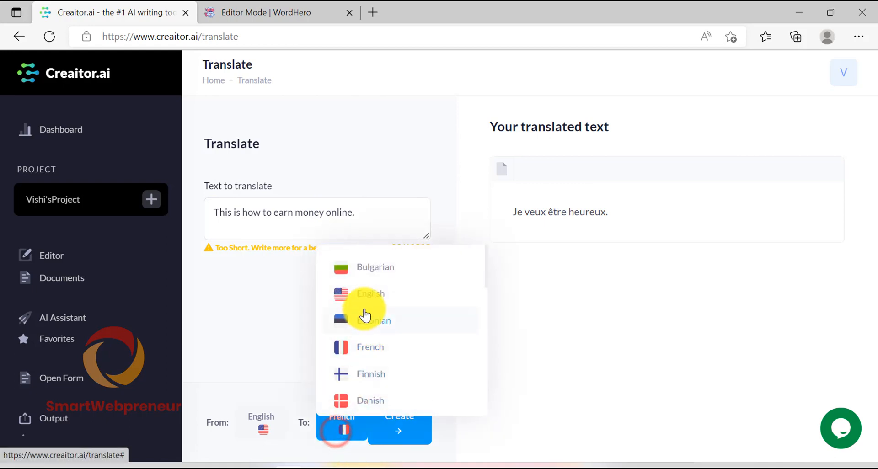
left_click(371, 373)
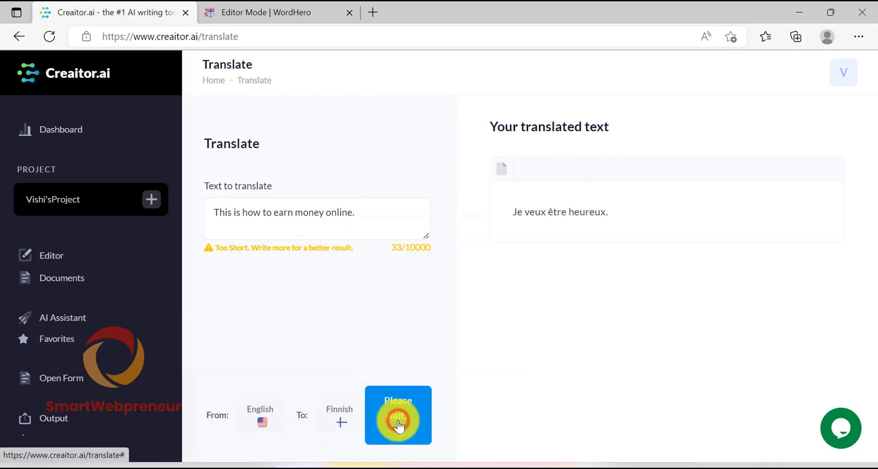
left_click(398, 415)
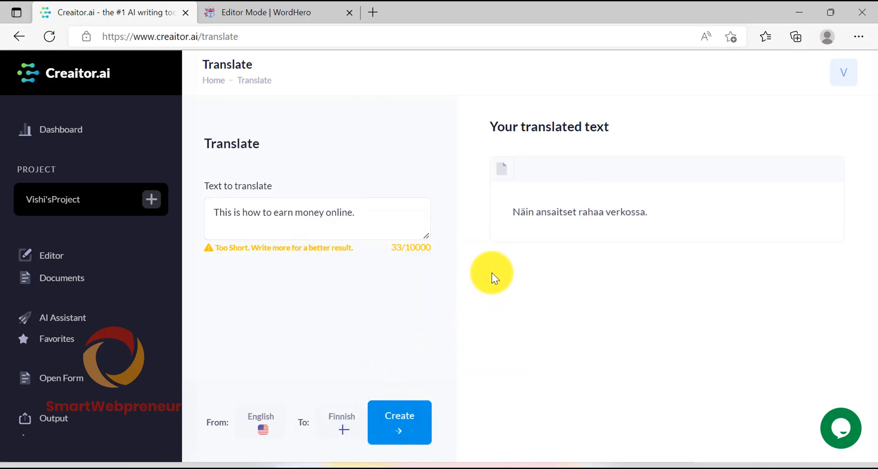
left_click(274, 11)
type("Ho")
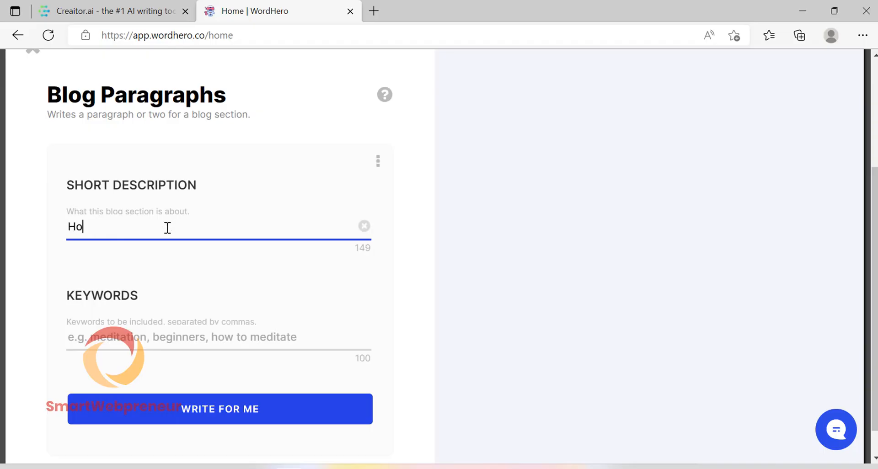
Enter 'How to Lose Weight in a Month' as description and keywords and run Write For Me.
type("w to Lose")
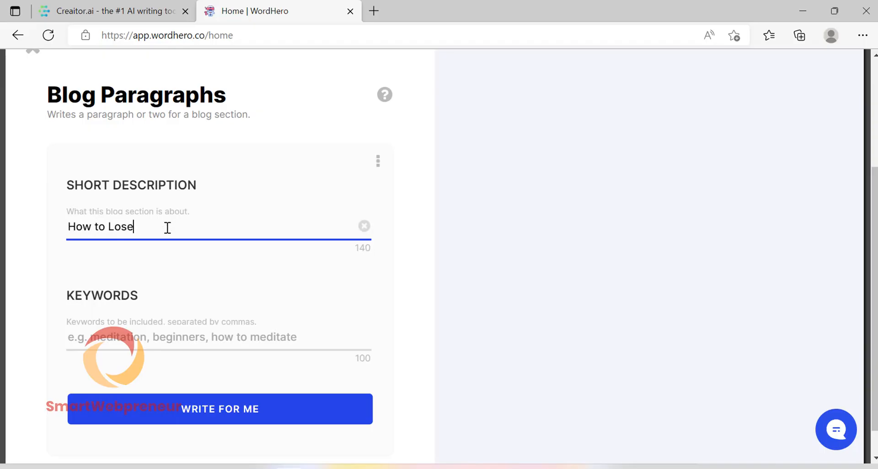
type("Weight")
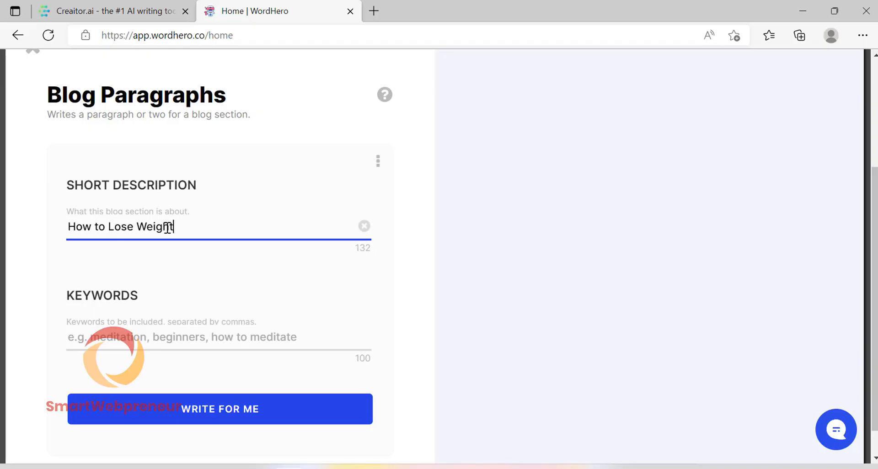
type("in a Mont")
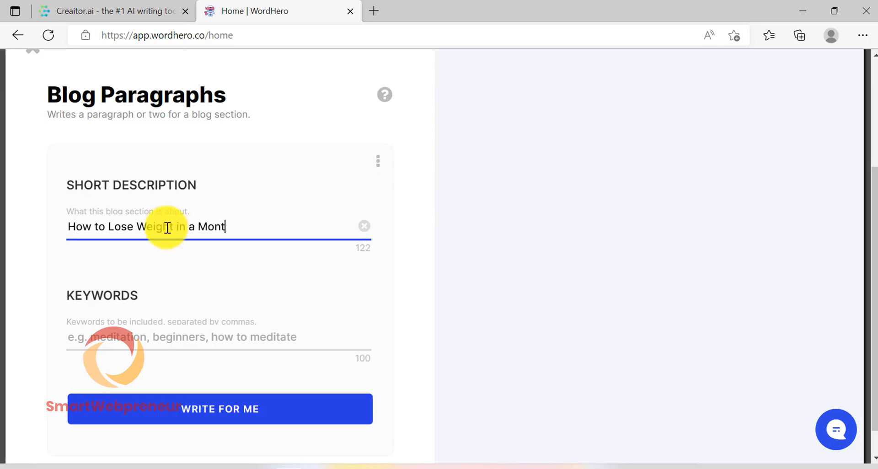
type("h")
left_click(219, 339)
type("Lose Weight in a Month")
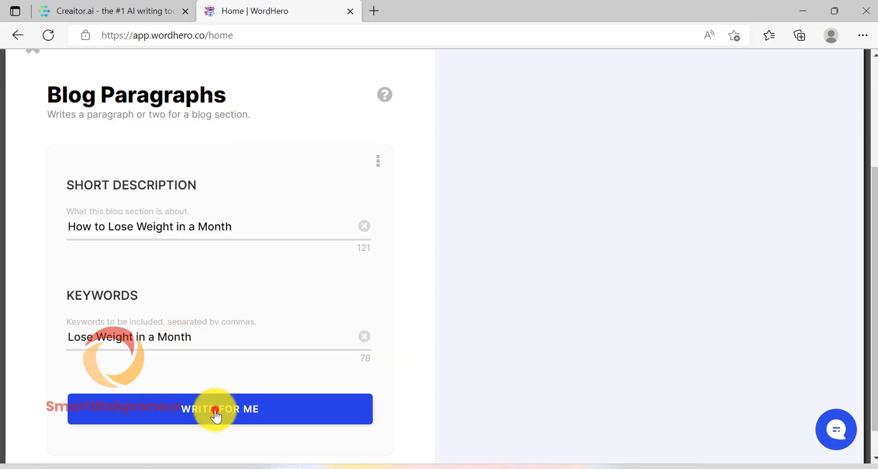
left_click(219, 409)
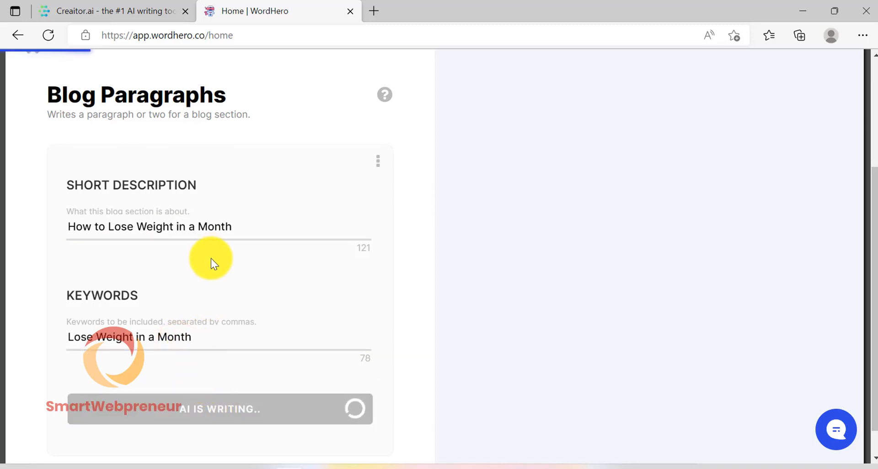
mouse_move(210, 214)
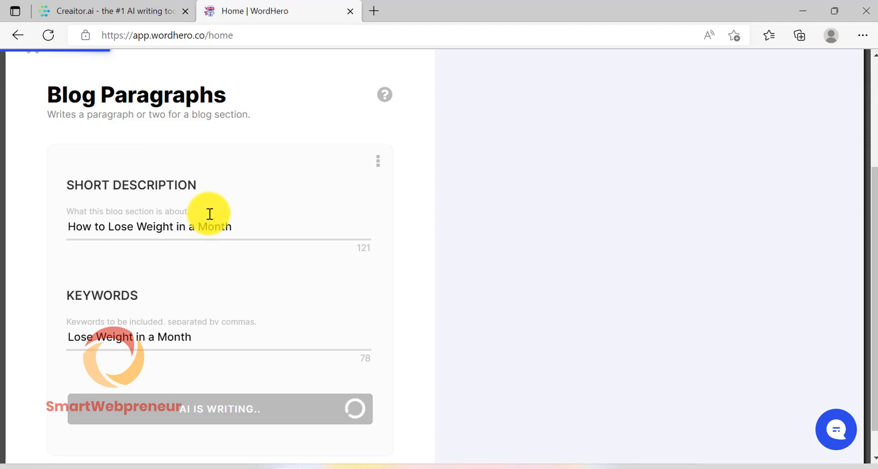
mouse_move(224, 130)
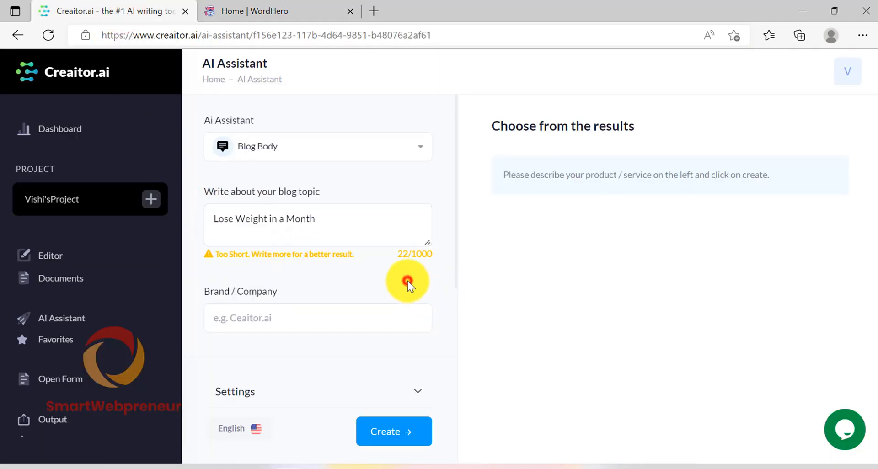
Create Blog Body drafts for 'Lose Weight in a Month' and review the generated articles.
left_click(393, 430)
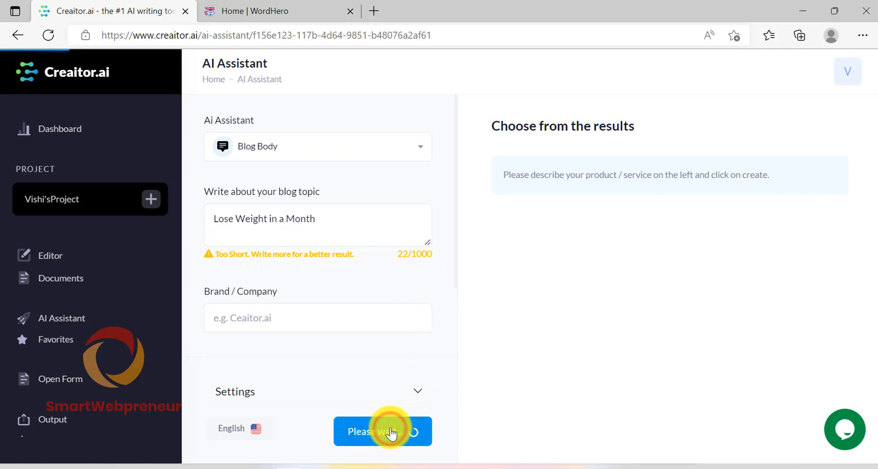
left_click(382, 430)
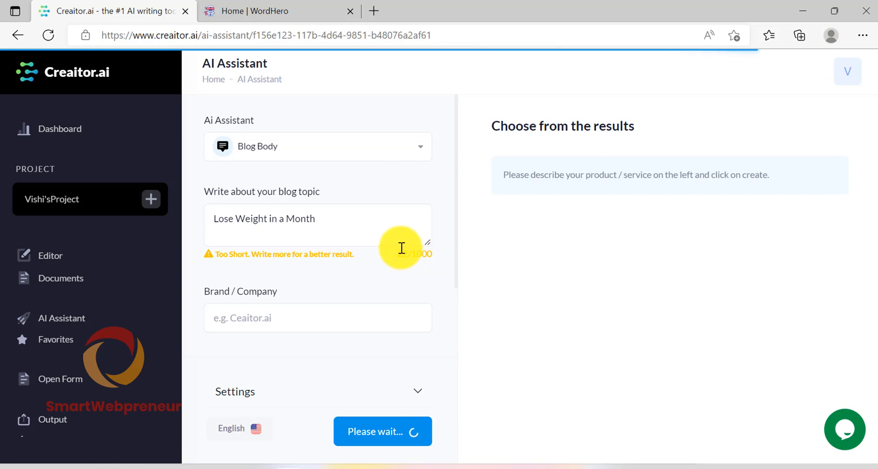
mouse_move(403, 253)
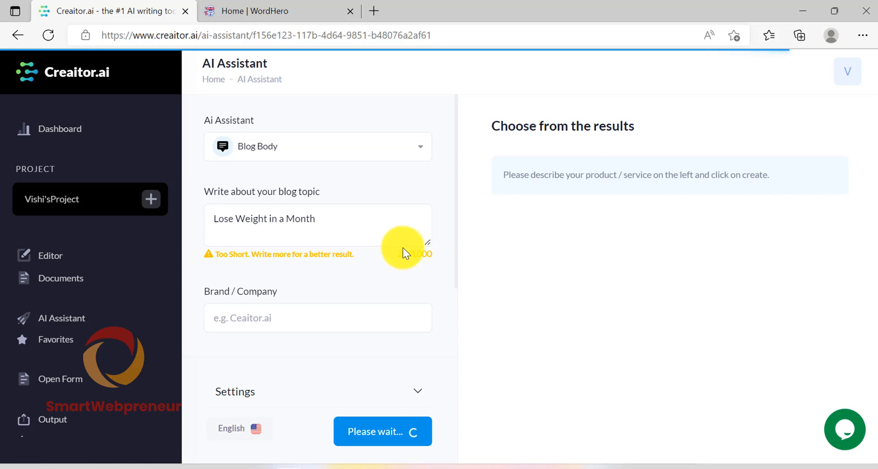
mouse_move(506, 255)
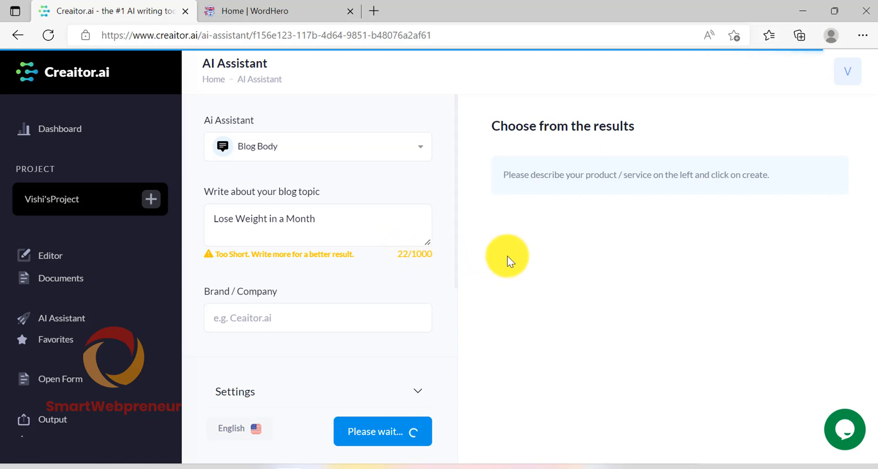
mouse_move(530, 249)
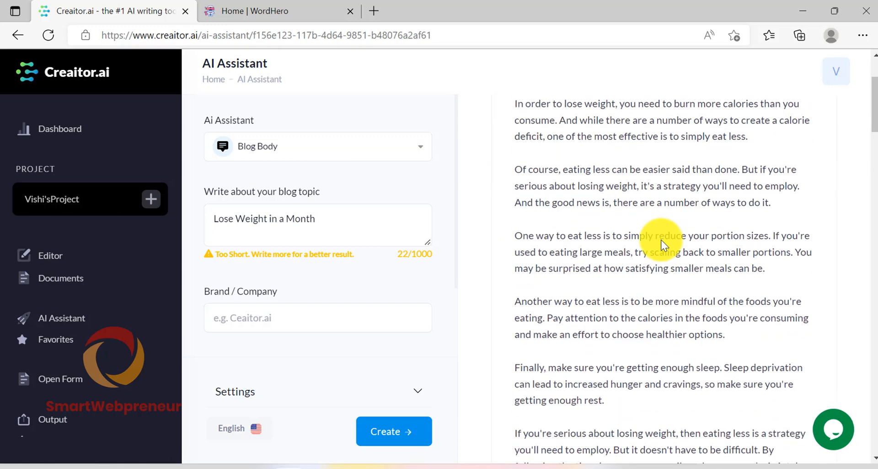
scroll("down", 3)
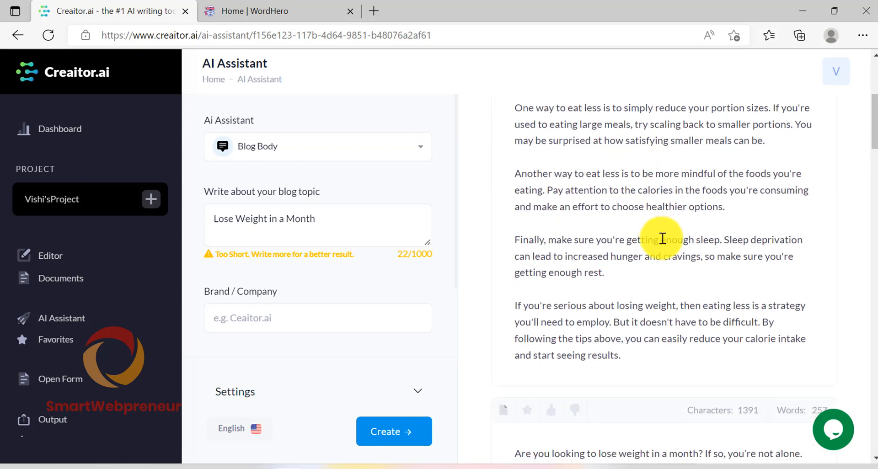
scroll("up", 3)
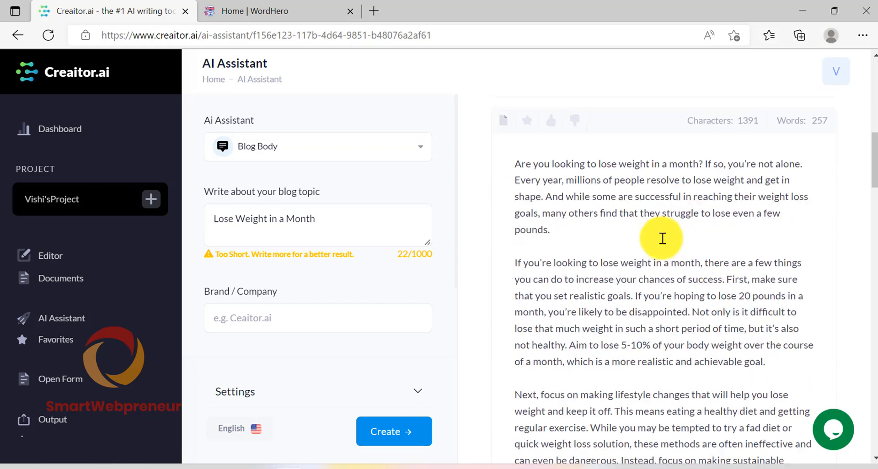
scroll("down", 3)
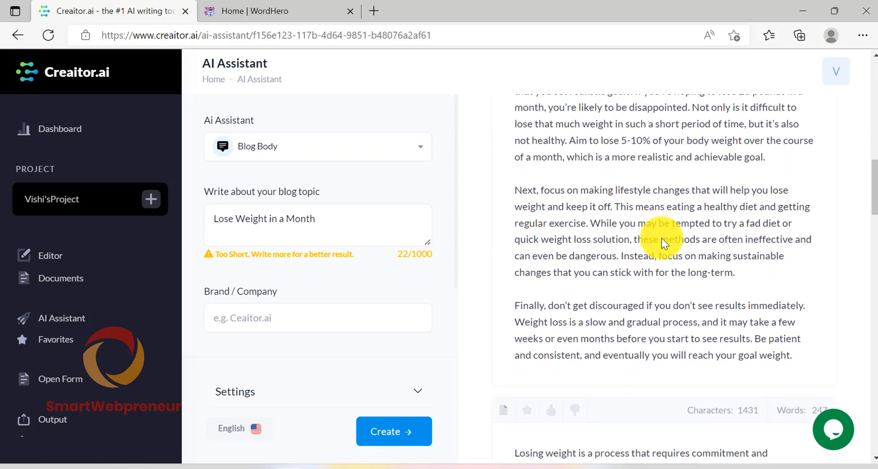
scroll("down", 3)
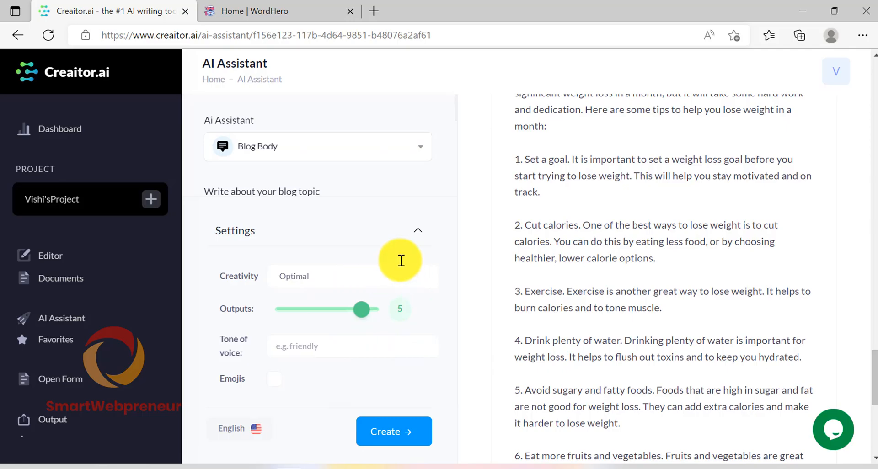
Switch back to the WordHero browser tab after reviewing Creaitor.ai's drafts.
left_click(274, 11)
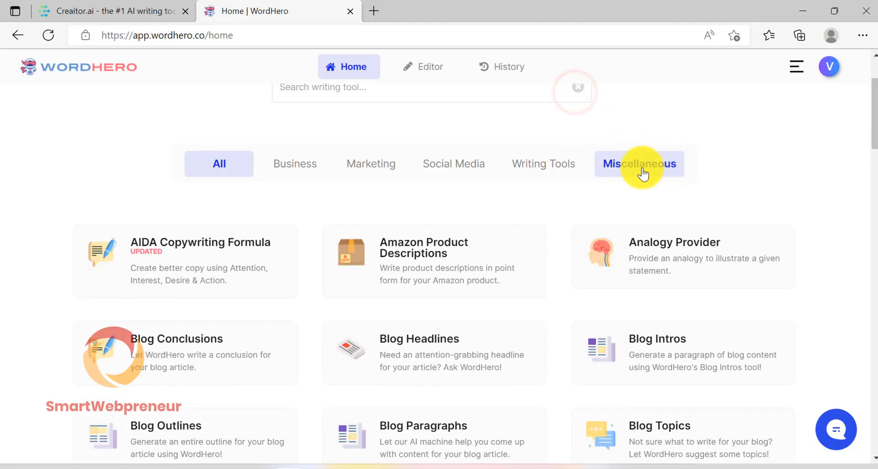
scroll("up", 3)
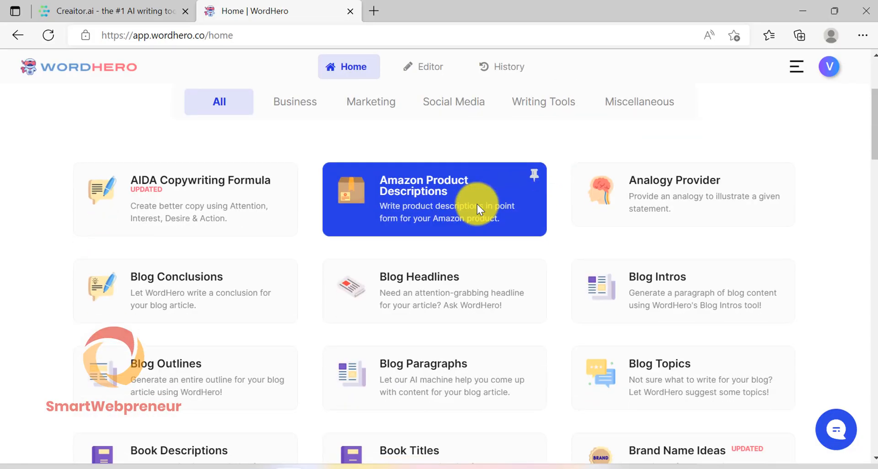
mouse_move(414, 204)
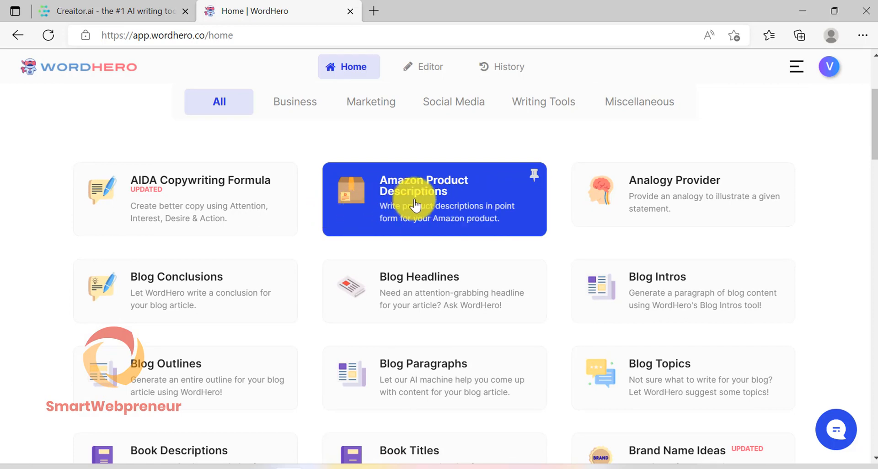
left_click(109, 11)
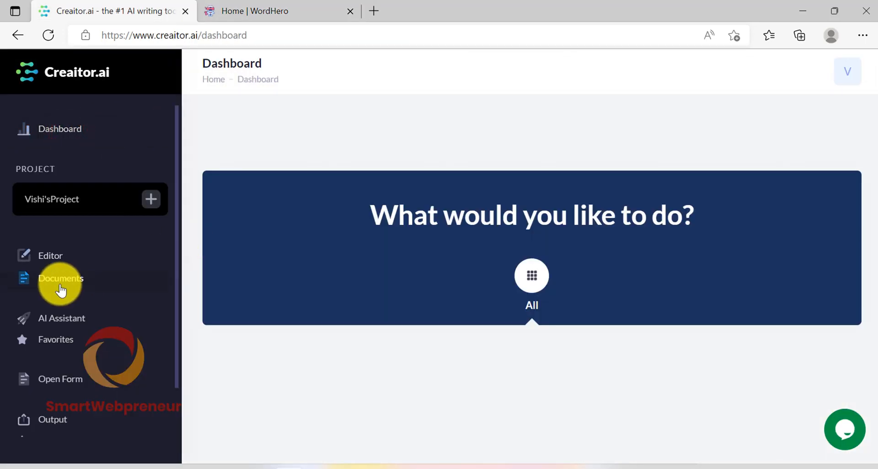
scroll("down", 3)
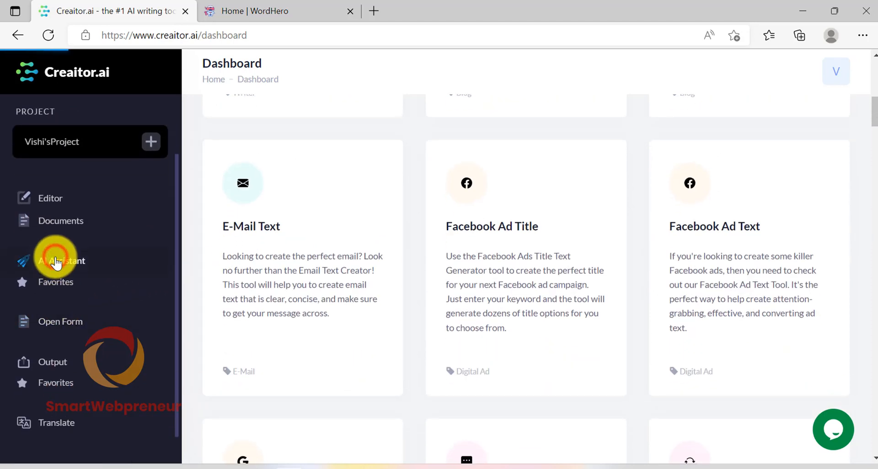
left_click(60, 261)
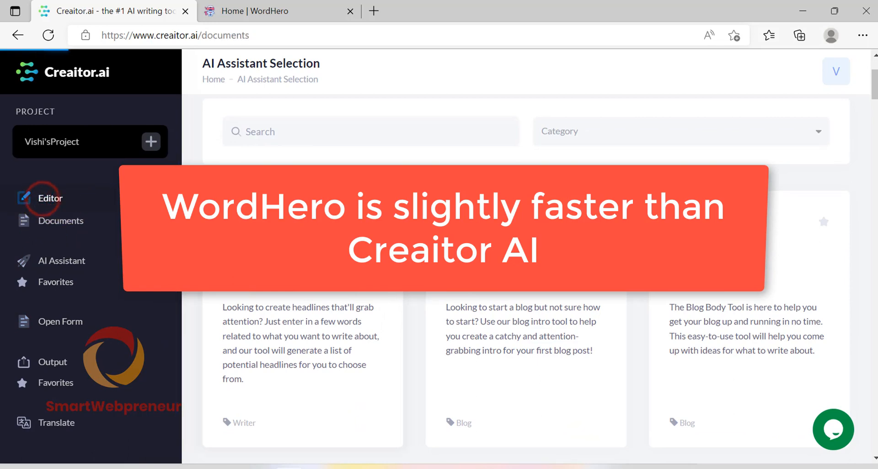
left_click(275, 11)
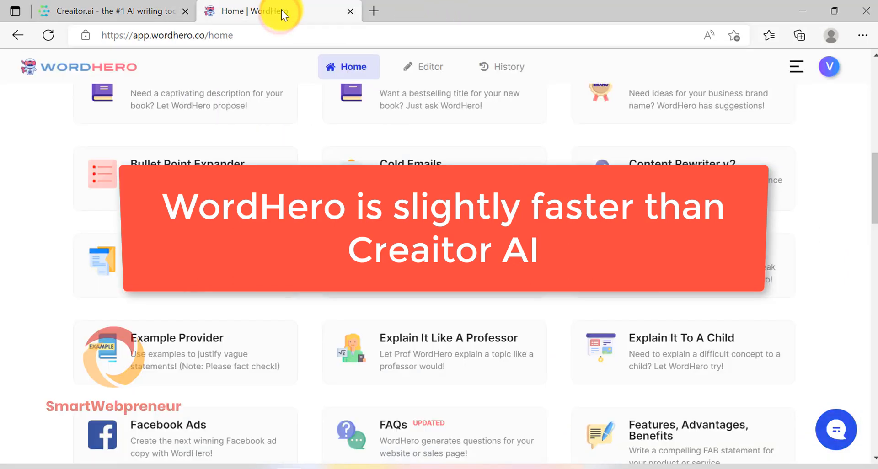